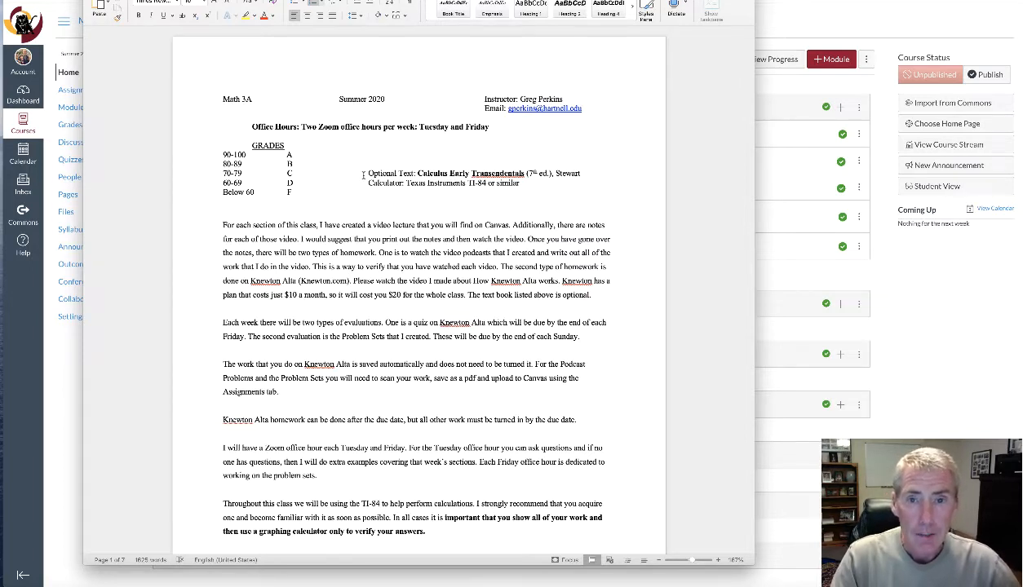
- Bring up the $11.25 rental listing for Stewart's Calculus: Early Transcendentals, 7th edition
double_click(382, 173)
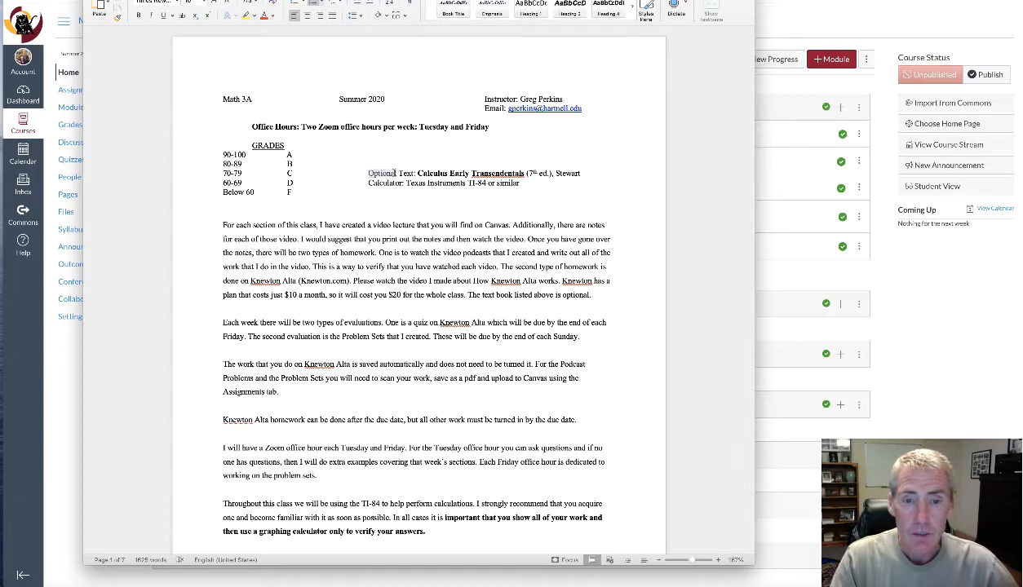
left_click_drag(367, 173, 581, 173)
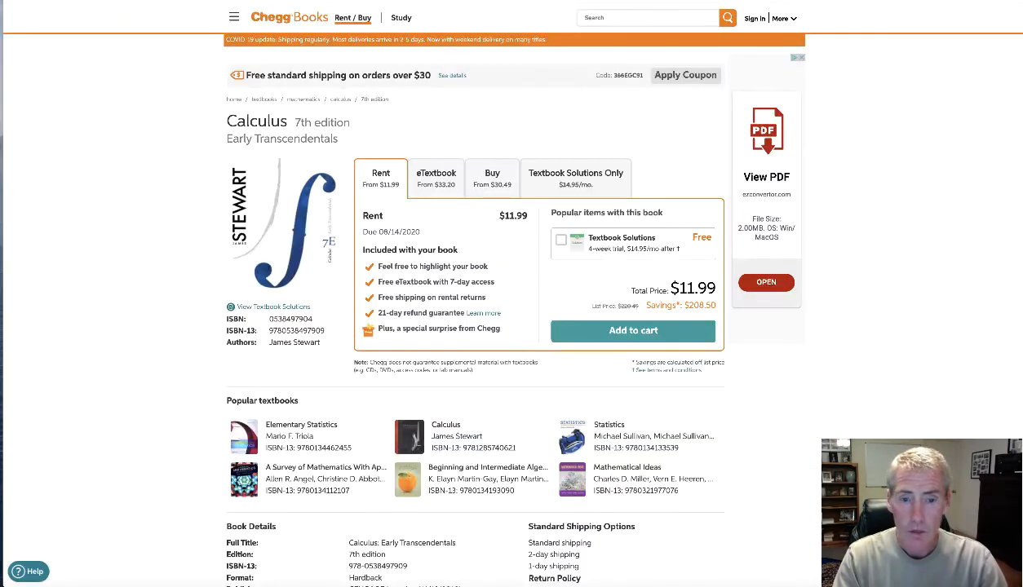
mouse_move(784, 171)
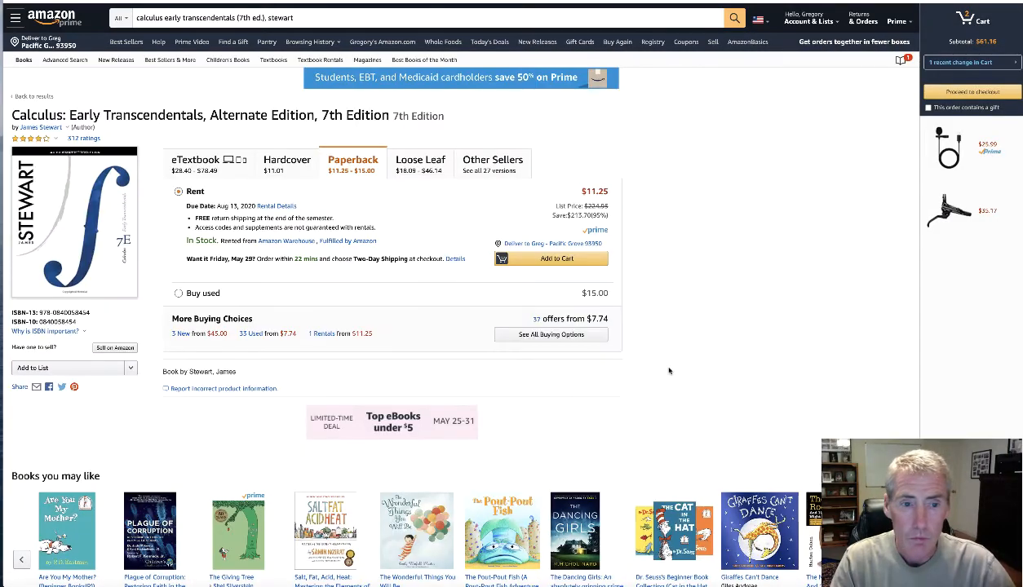
mouse_move(675, 300)
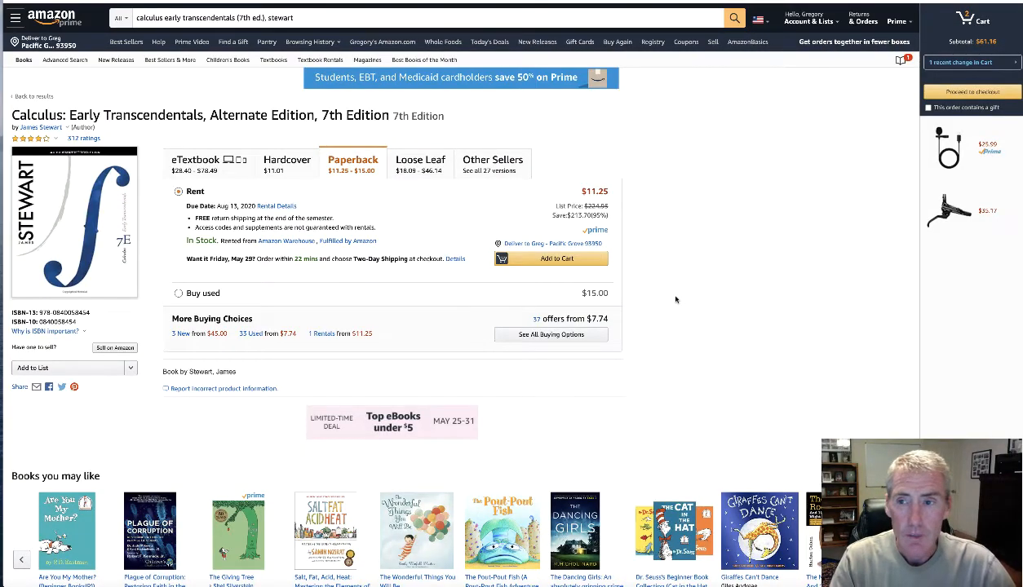
mouse_move(887, 251)
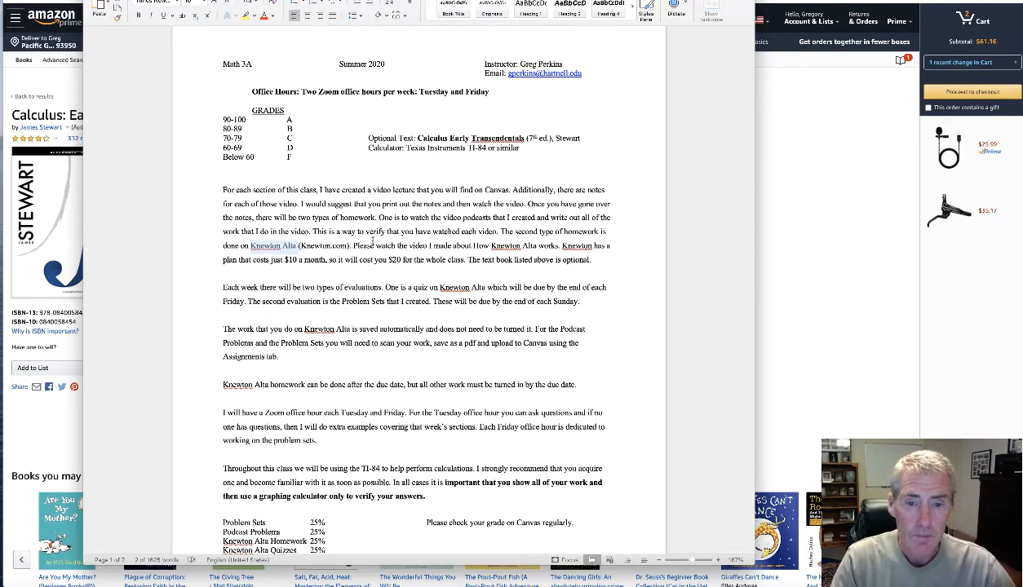
scroll("down", 3)
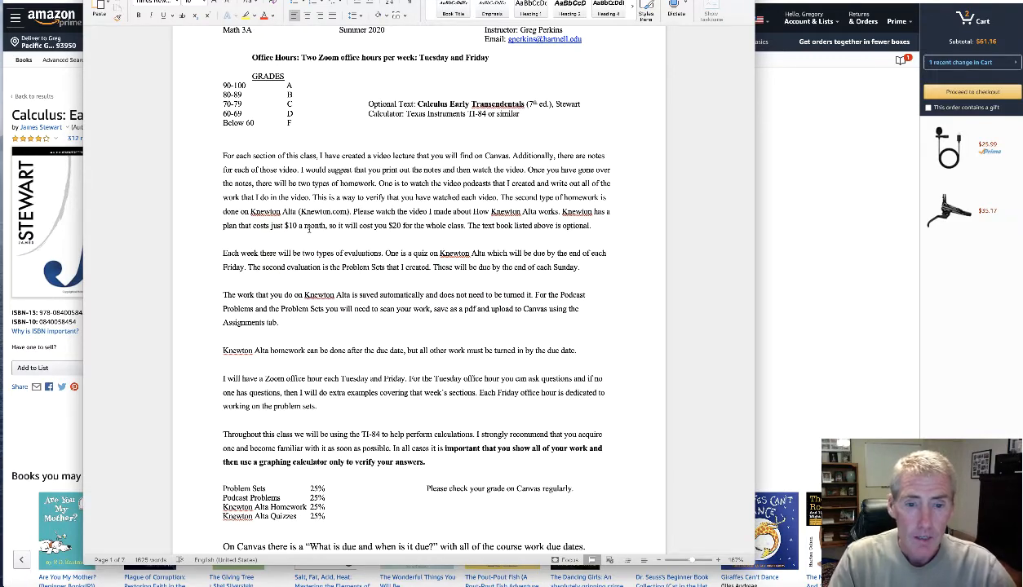
scroll("down", 3)
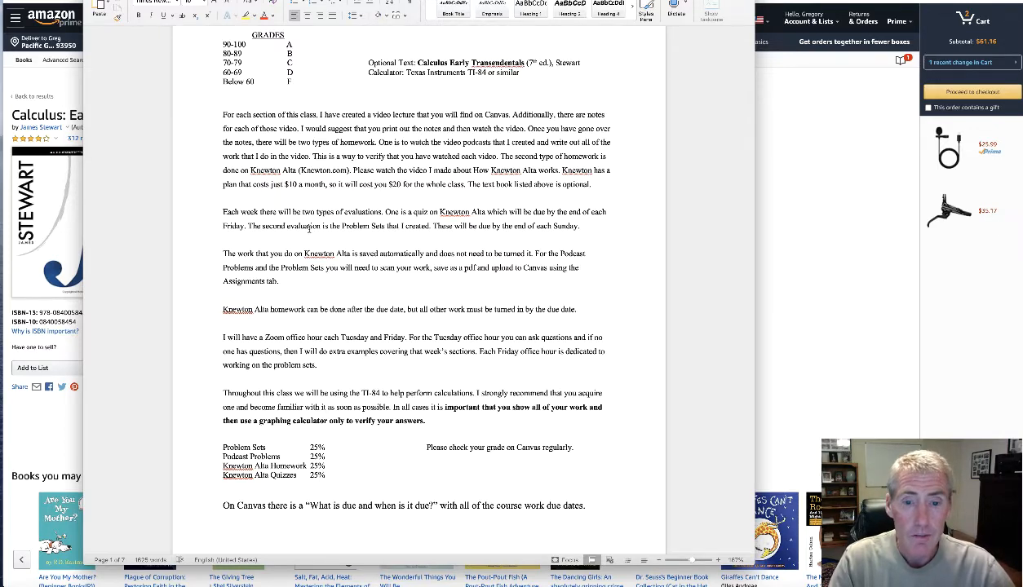
scroll("down", 3)
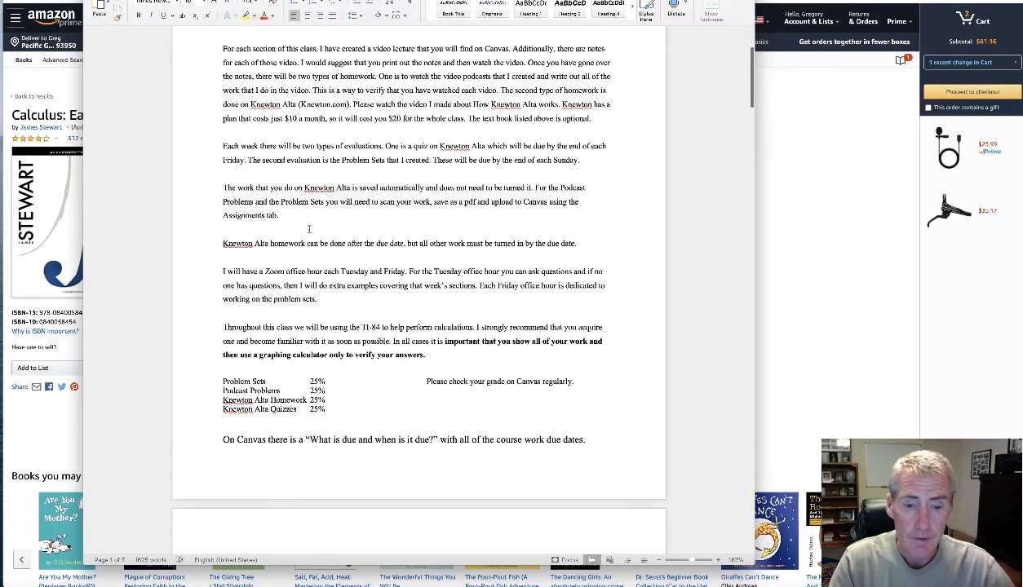
scroll("down", 3)
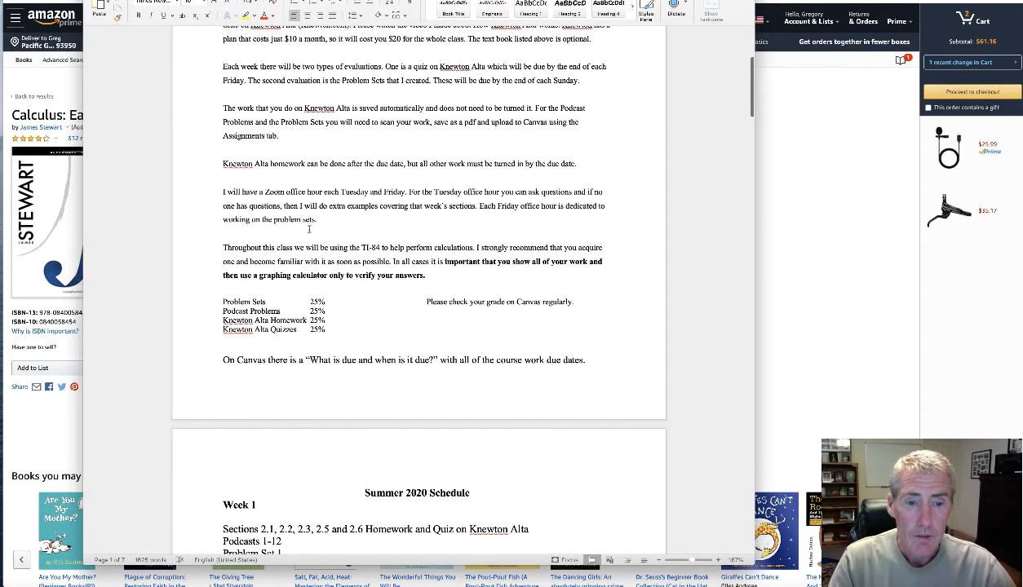
scroll("down", 3)
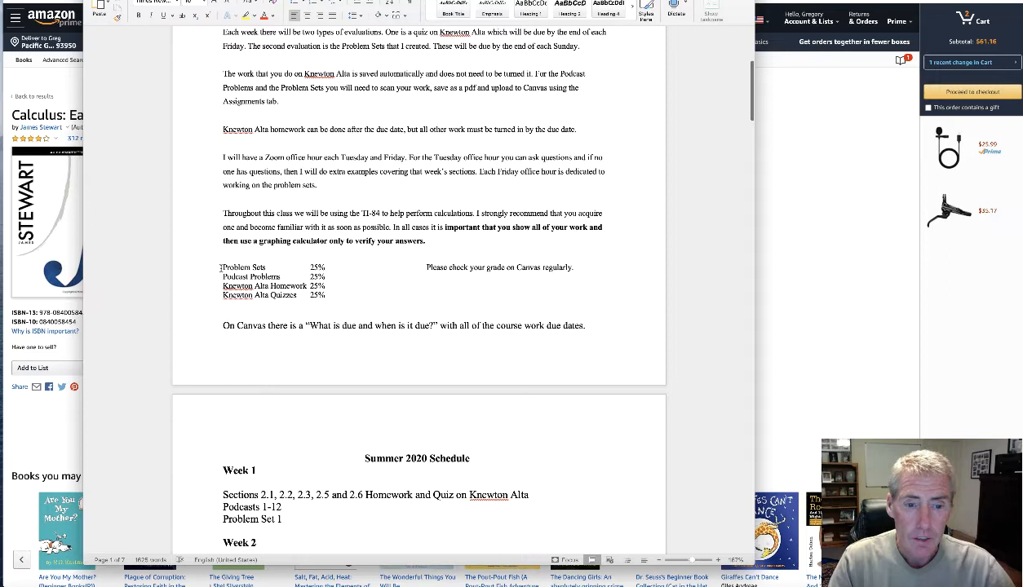
left_click_drag(221, 267, 330, 295)
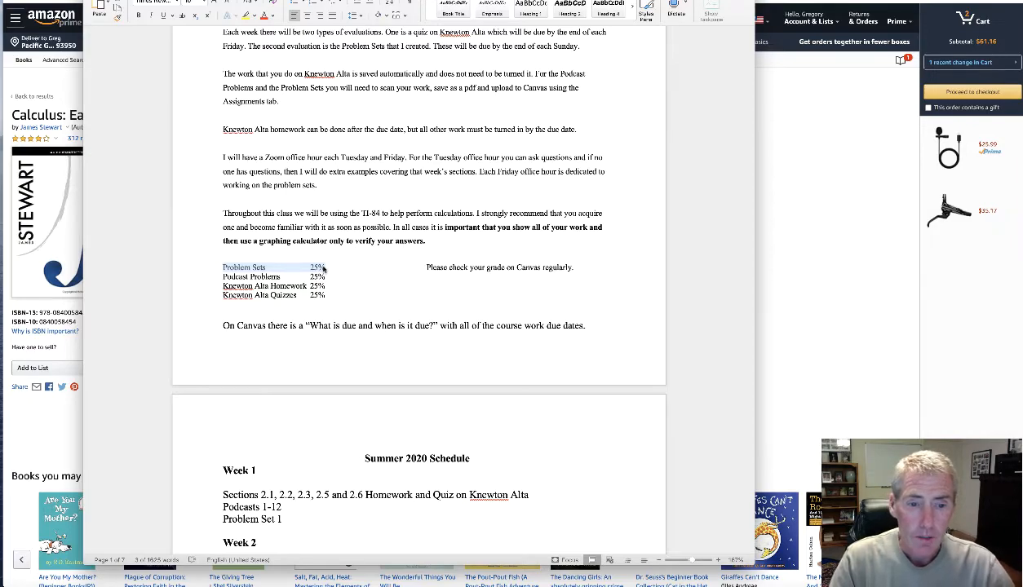
scroll("down", 3)
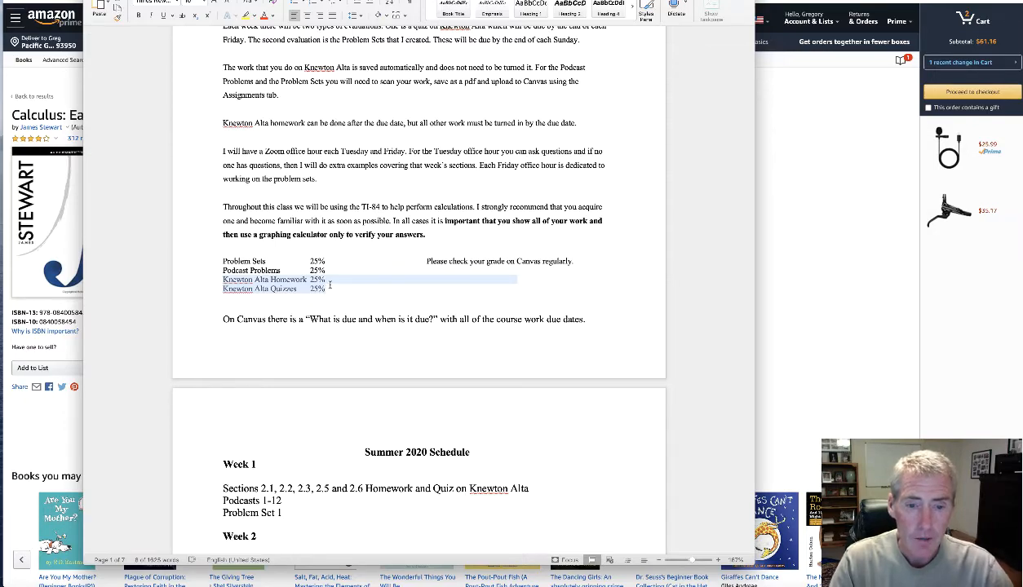
scroll("down", 3)
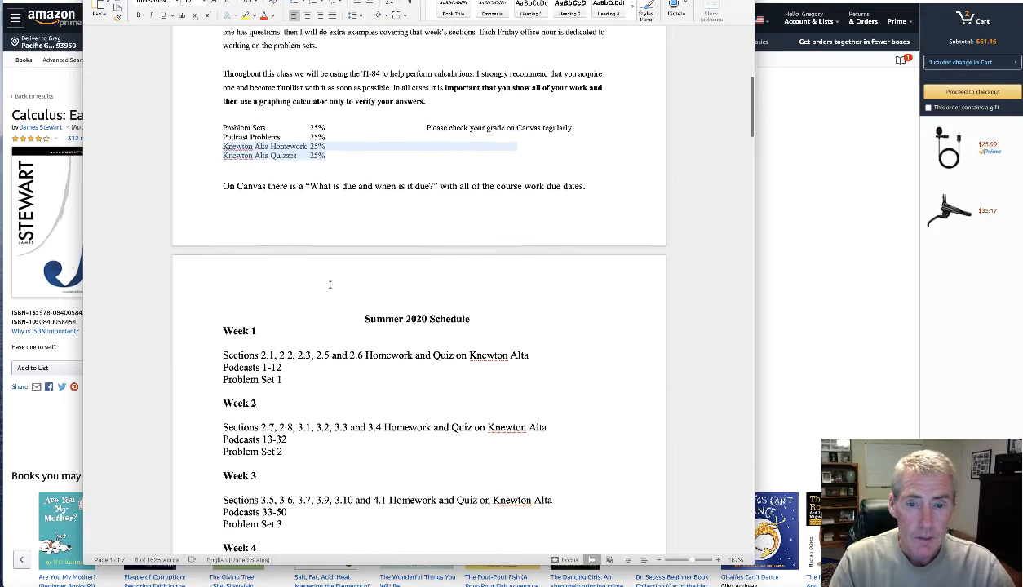
scroll("down", 3)
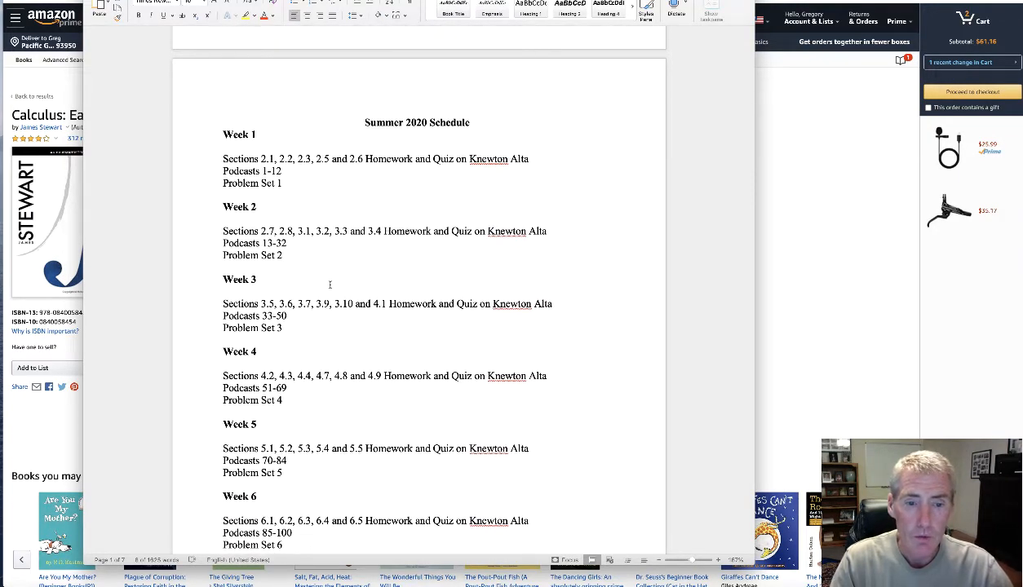
mouse_move(332, 285)
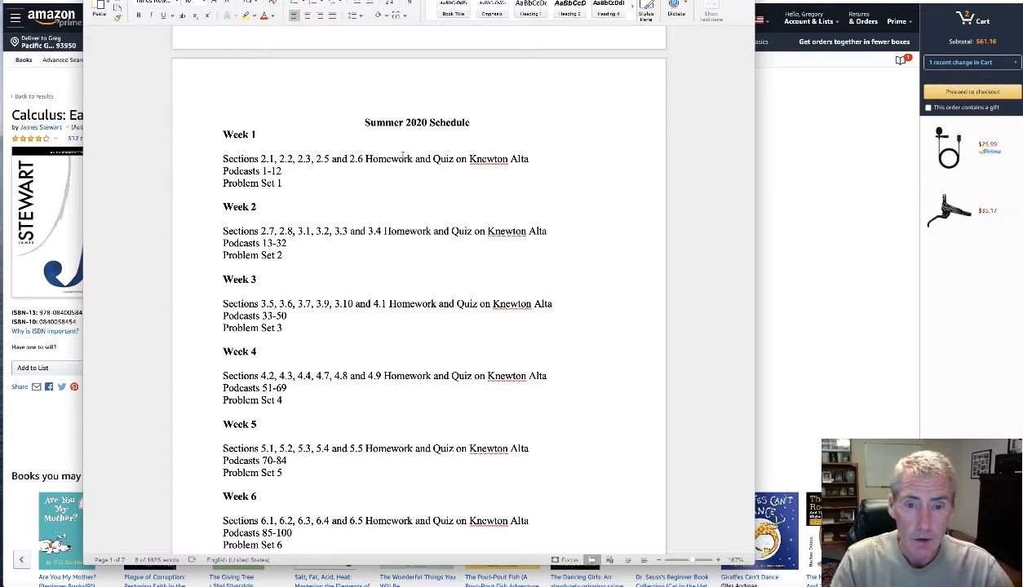
mouse_move(449, 156)
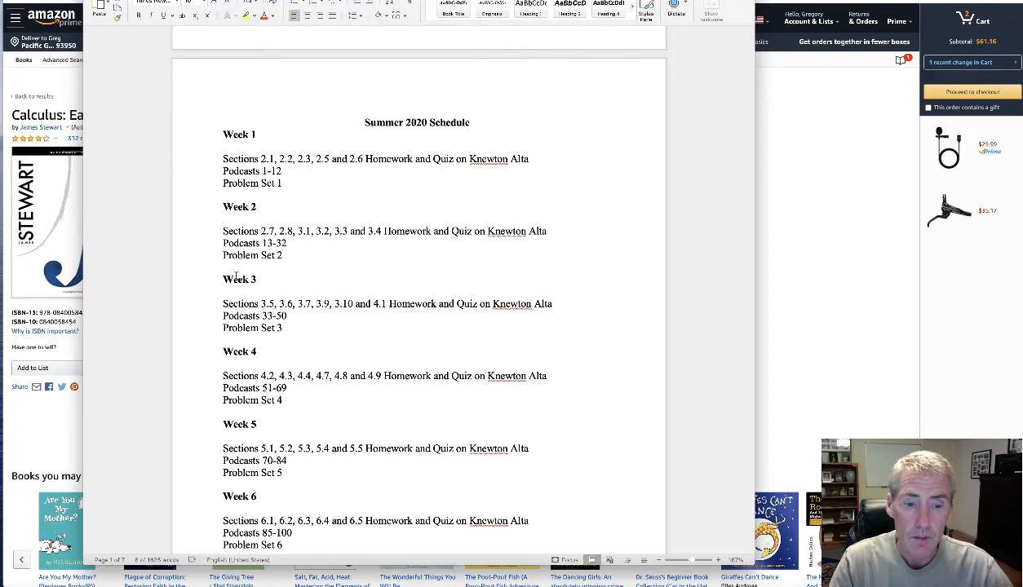
scroll("down", 3)
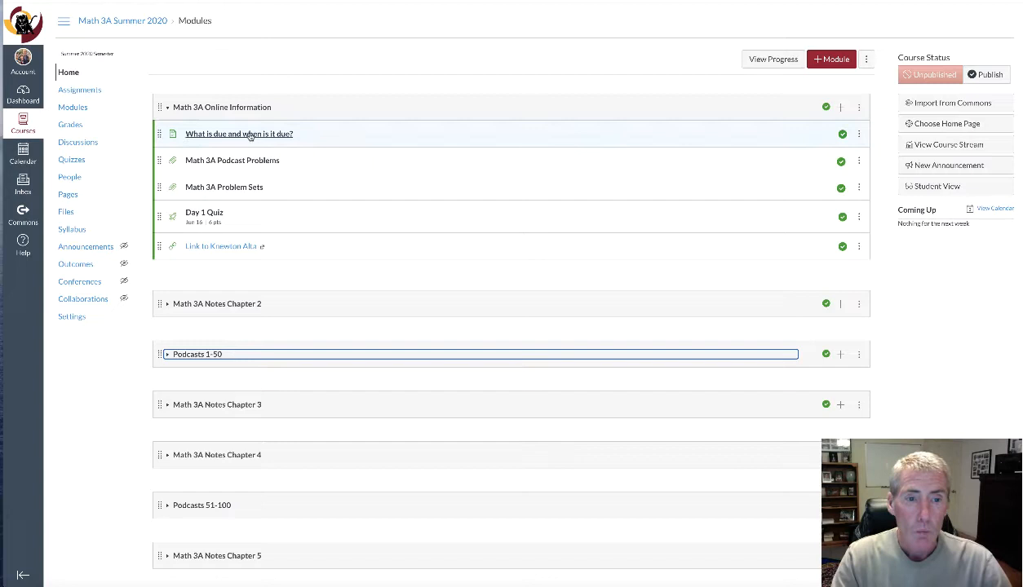
mouse_move(249, 136)
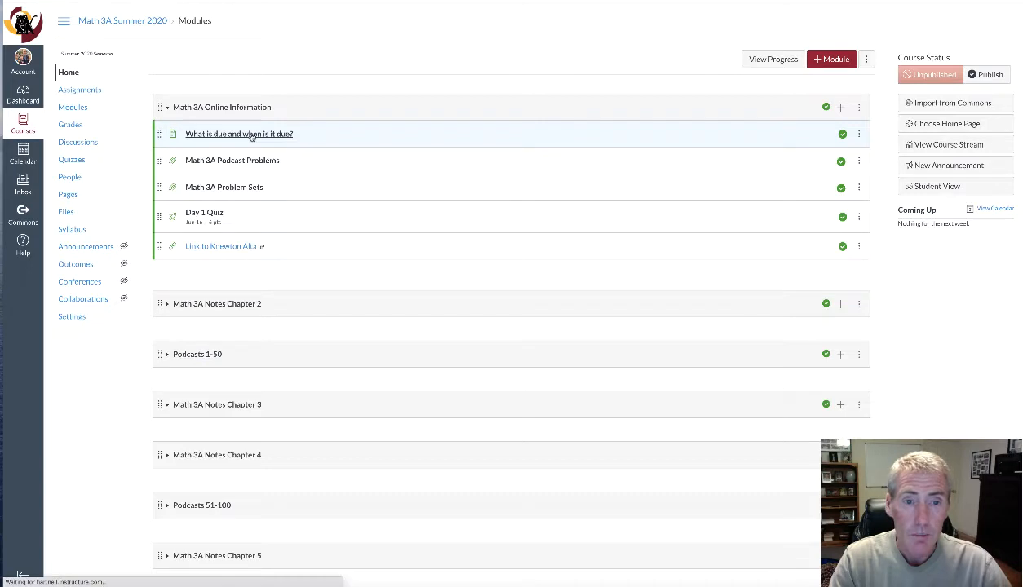
- Open the due-dates page listing Friday Knewton Alta quizzes and Sunday problem sets
left_click(238, 134)
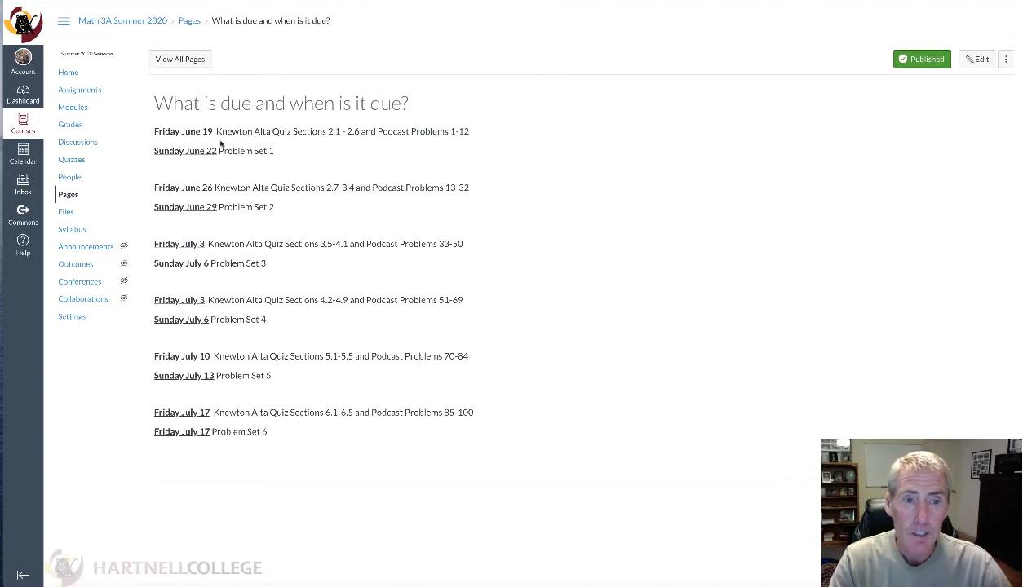
mouse_move(208, 133)
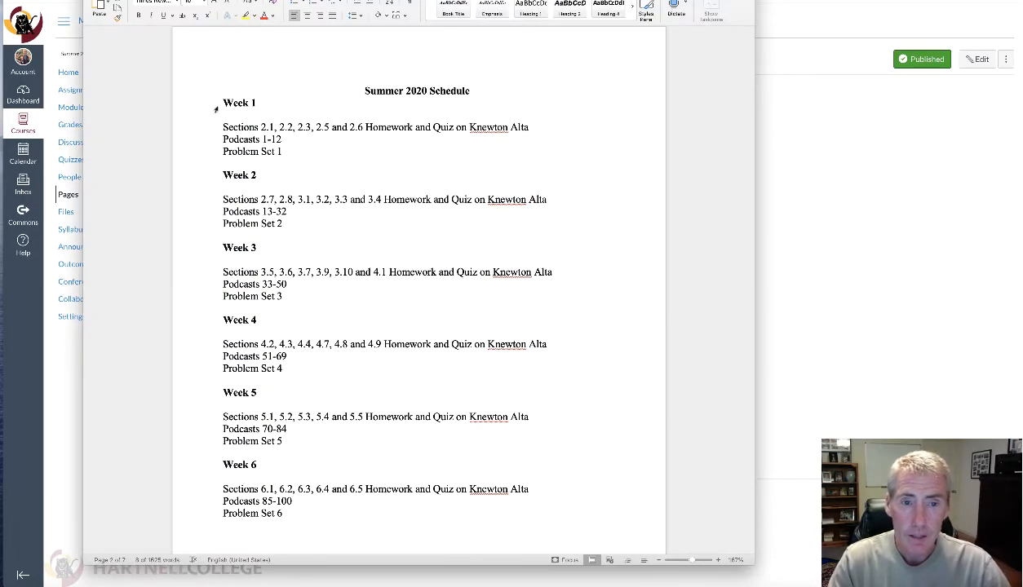
- Highlight and review Week 1 lines in the Word Summer 2020 Schedule
left_click_drag(223, 102, 281, 151)
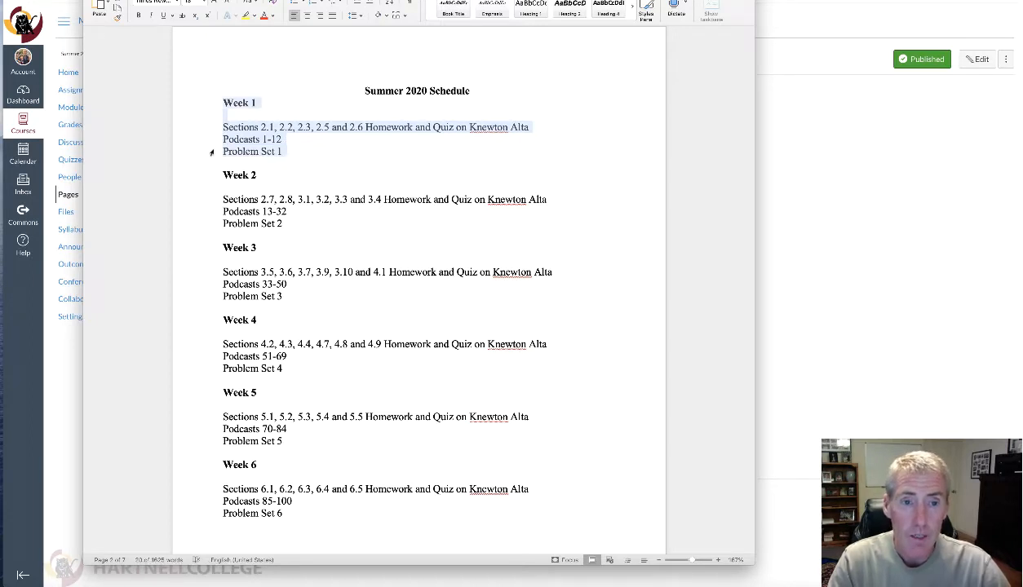
left_click(320, 151)
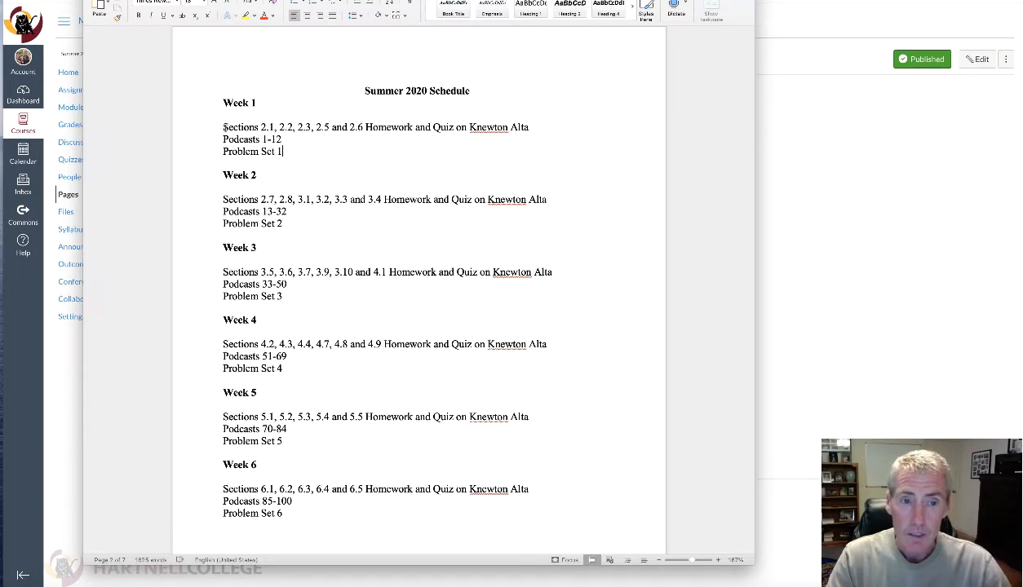
left_click_drag(223, 127, 363, 127)
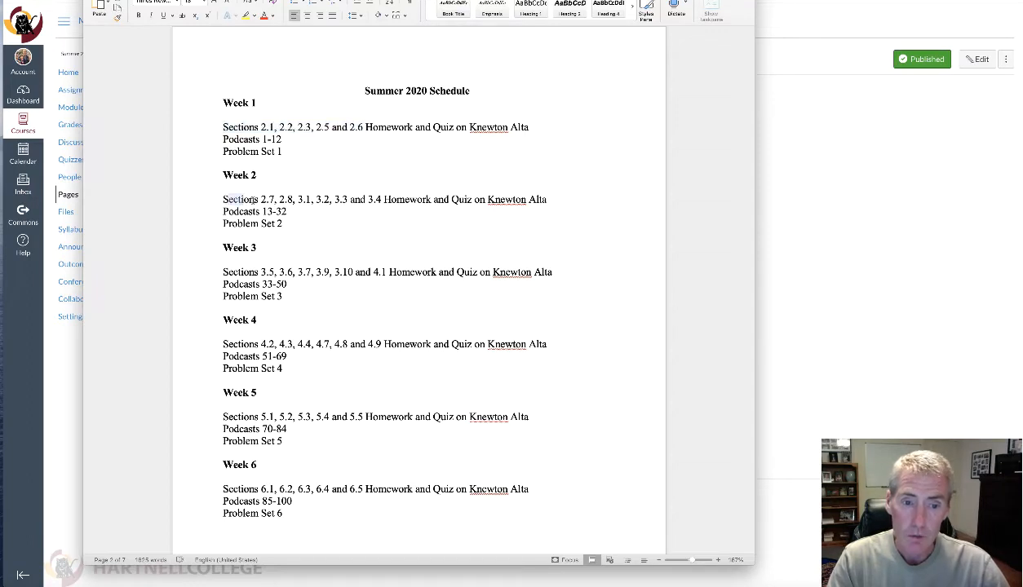
left_click_drag(222, 199, 379, 199)
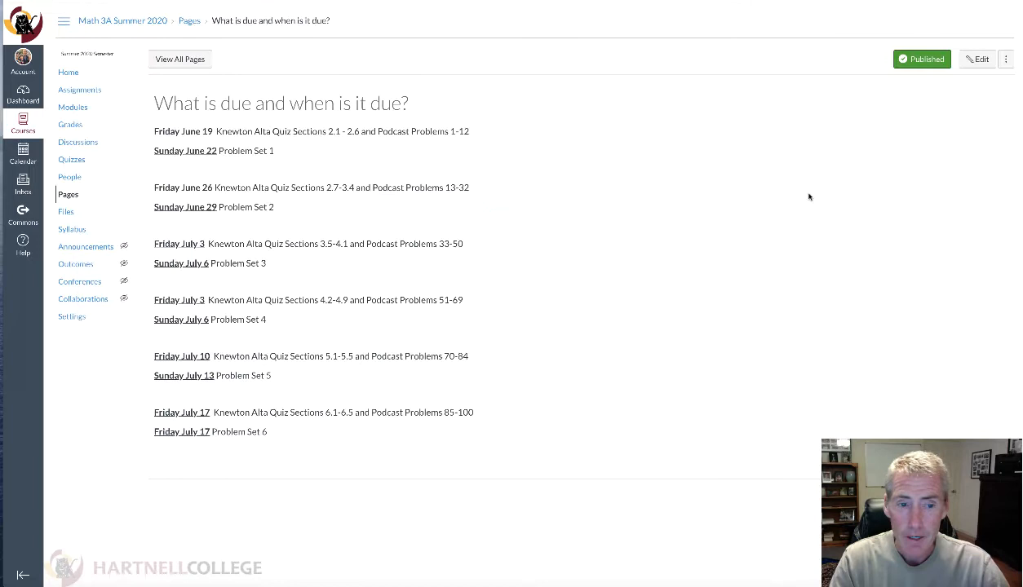
mouse_move(632, 243)
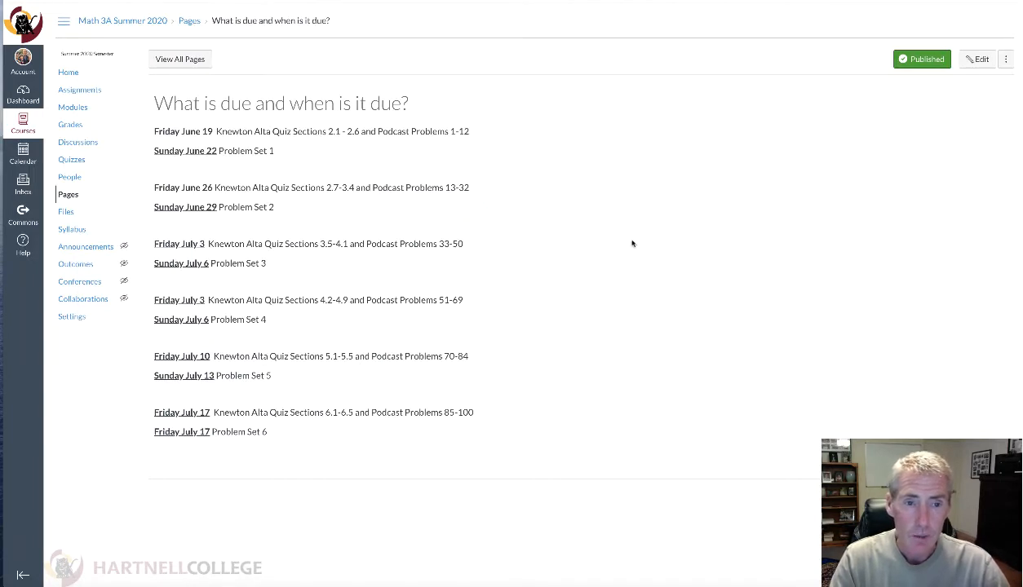
mouse_move(78, 73)
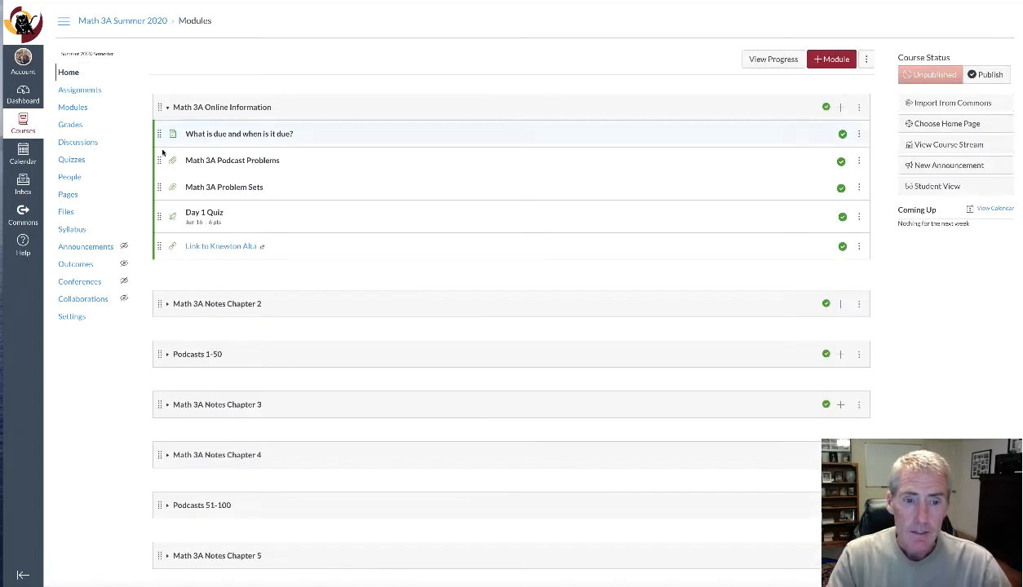
mouse_move(245, 163)
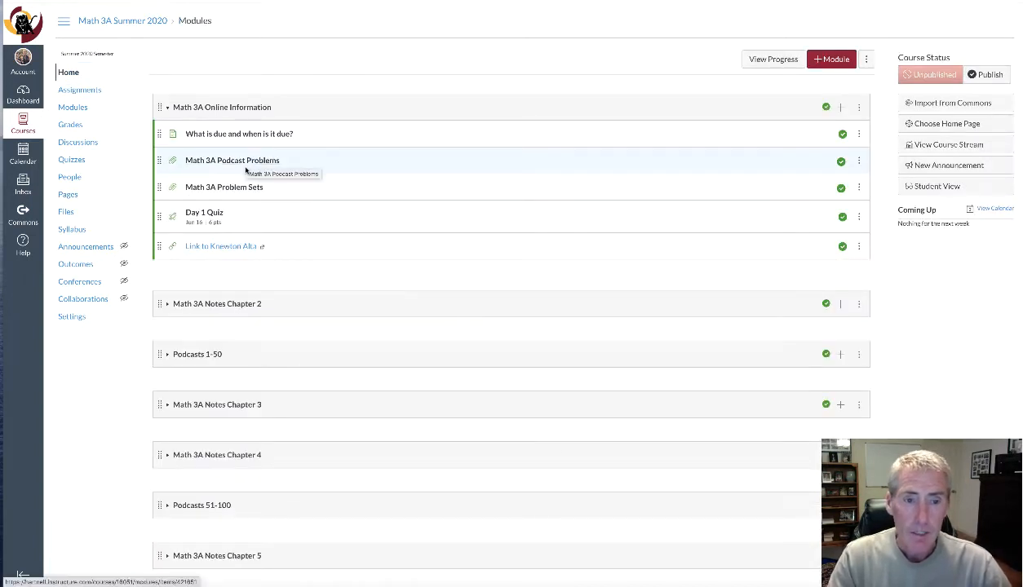
mouse_move(250, 186)
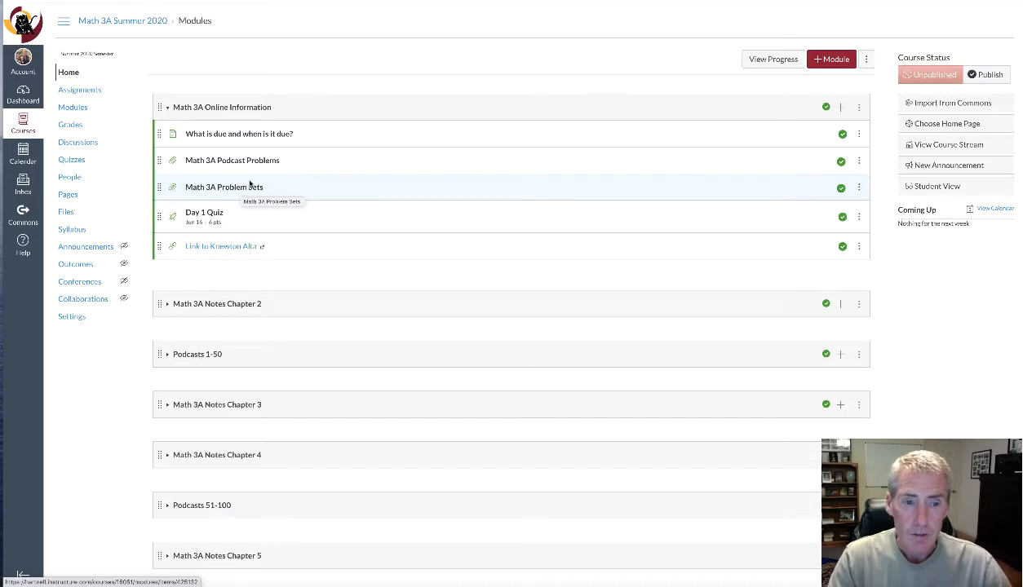
mouse_move(261, 165)
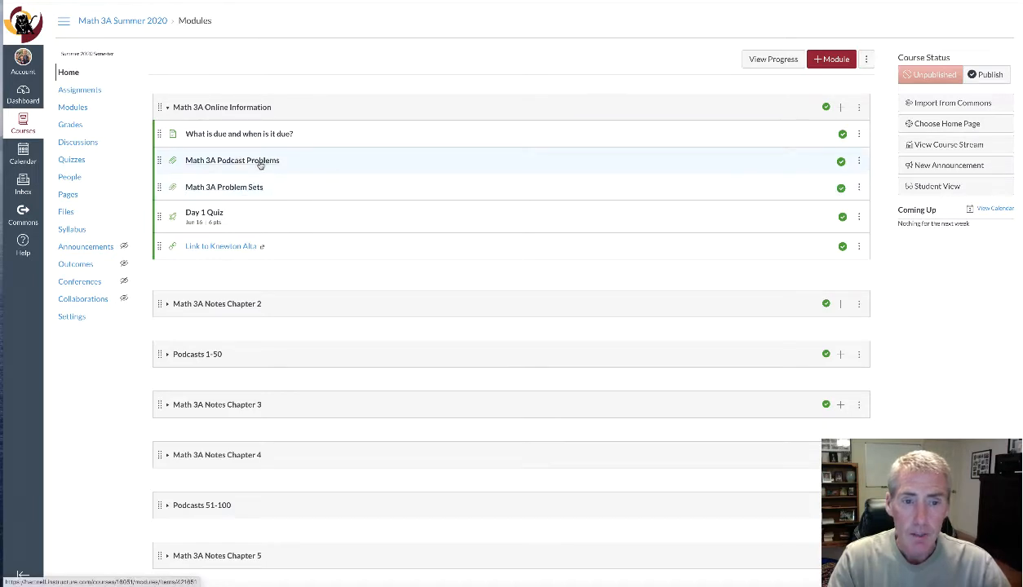
- Open the Math3APodcast Problems.pdf preview showing the Section 2.1 problems
left_click(232, 160)
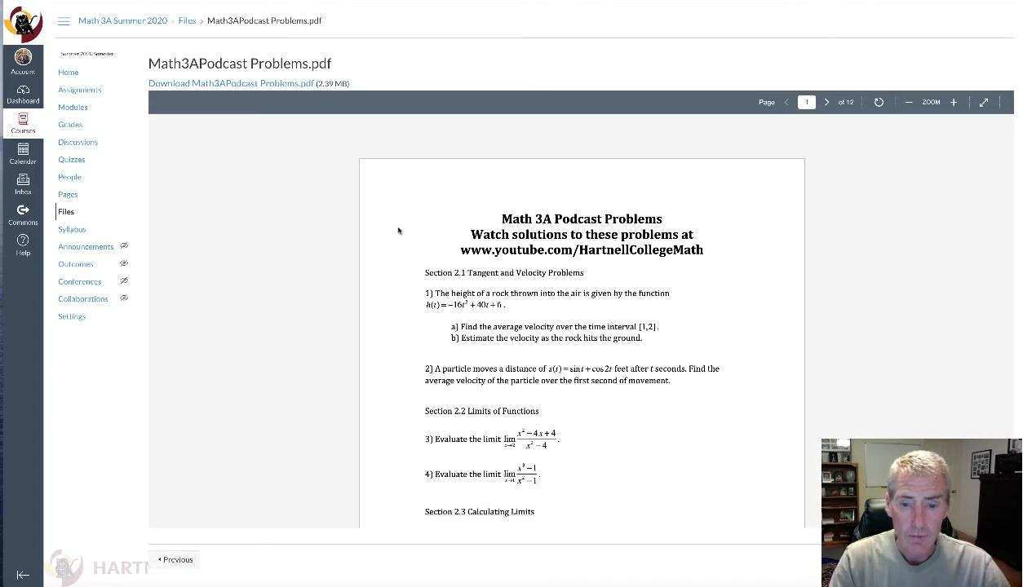
scroll("down", 3)
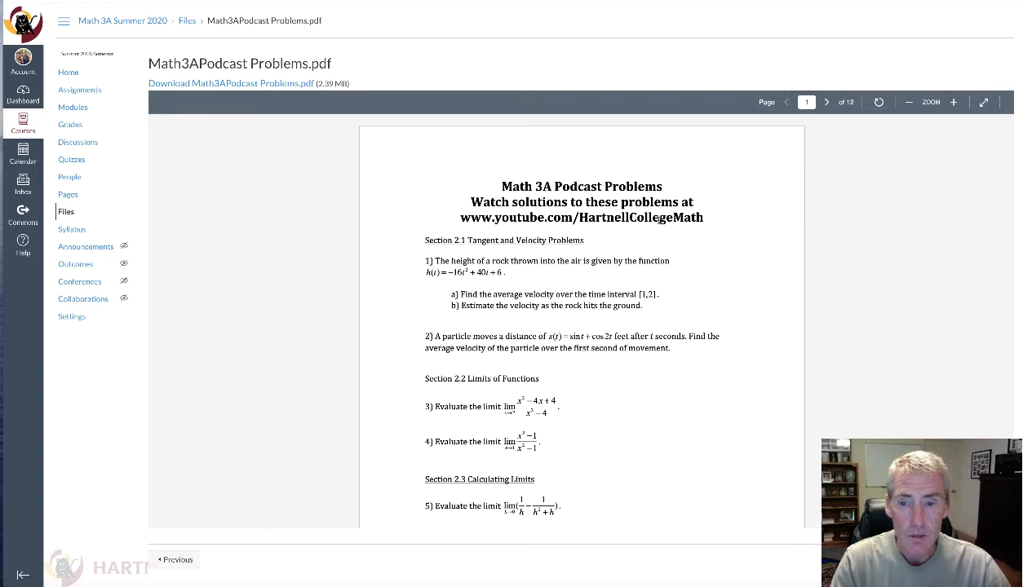
mouse_move(648, 231)
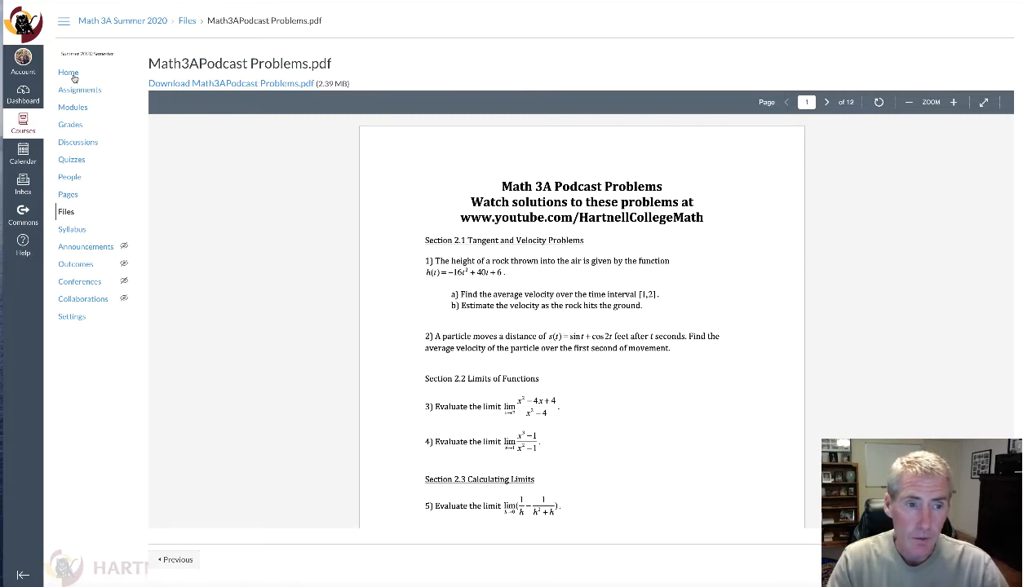
scroll("down", 3)
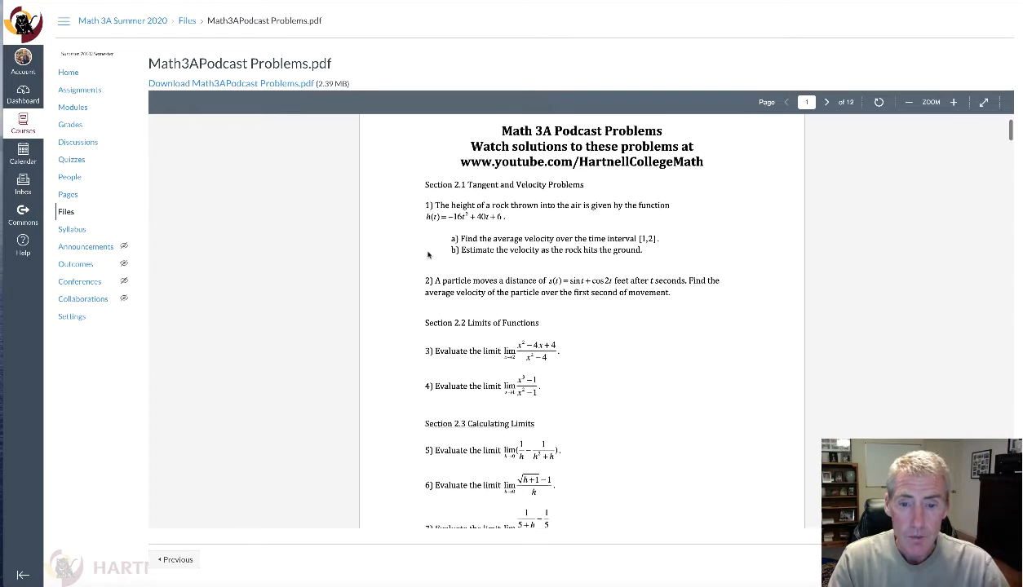
scroll("down", 3)
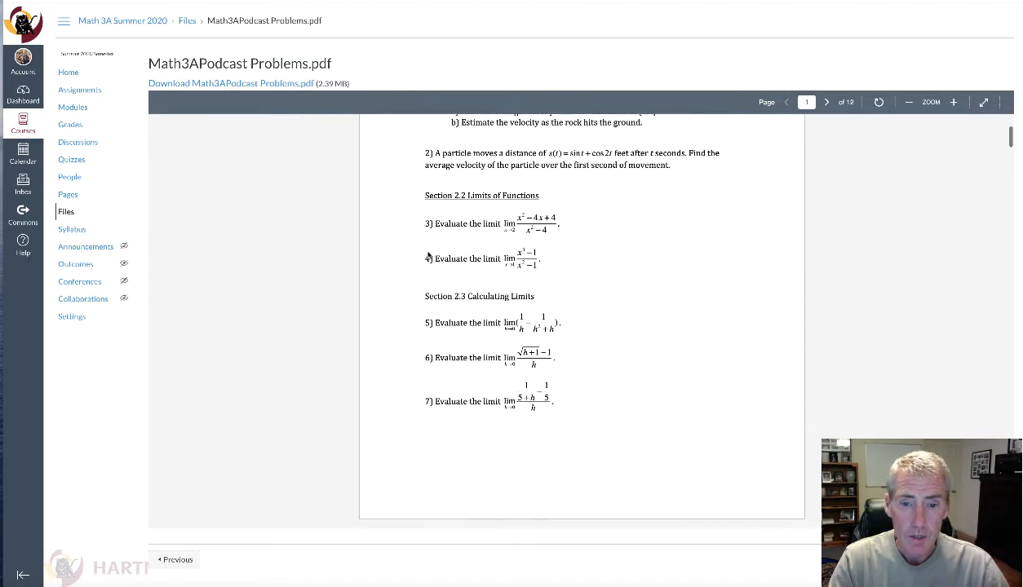
scroll("down", 3)
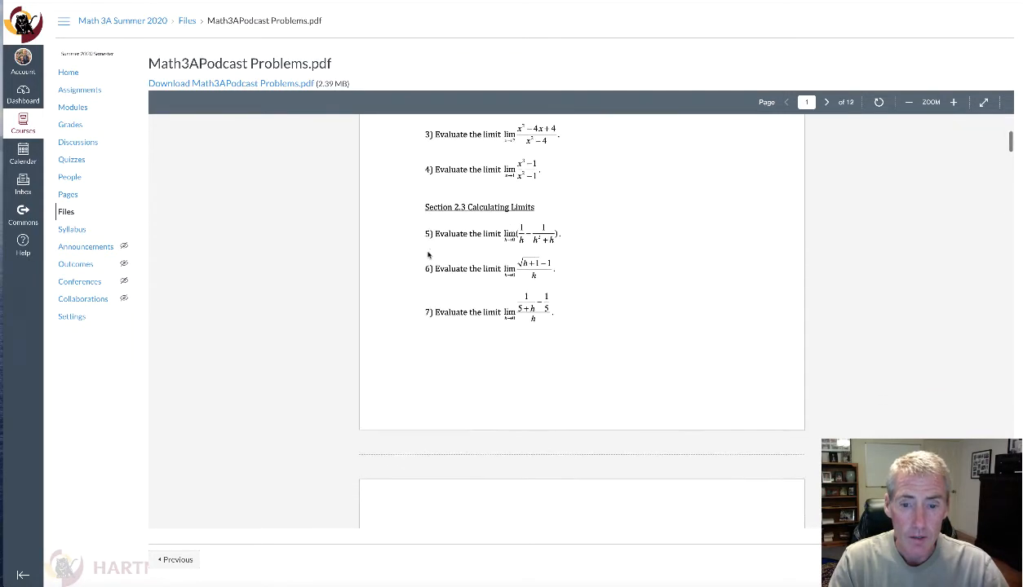
scroll("down", 3)
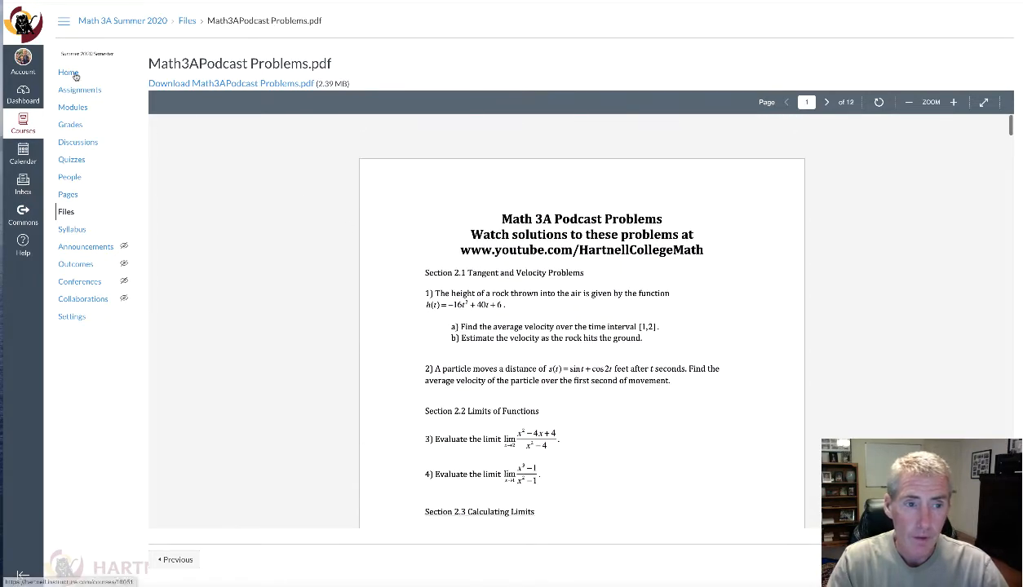
left_click(68, 72)
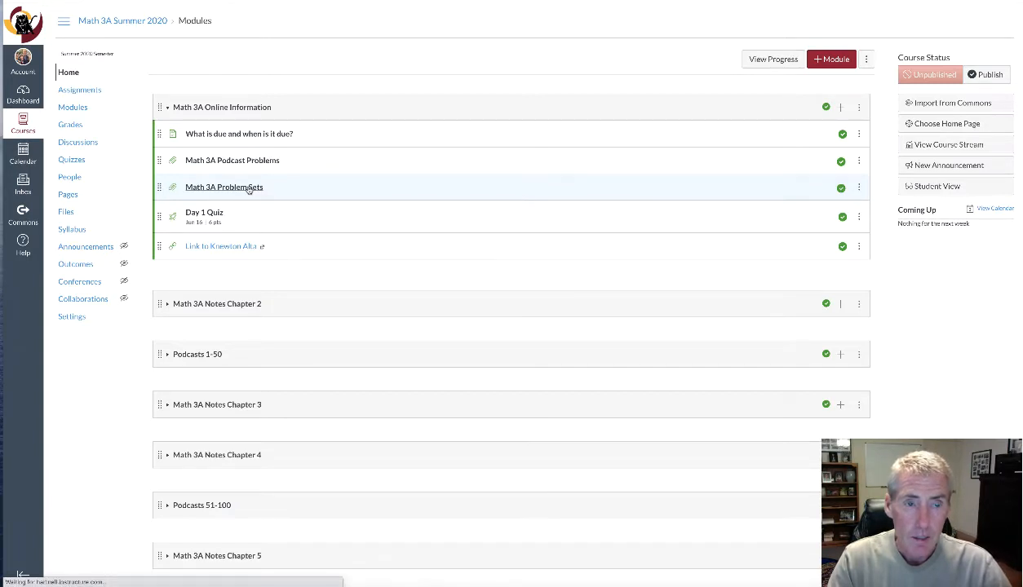
- Open the Math 3A Problem Set Summer 2020 PDF and scroll its first page
left_click(224, 187)
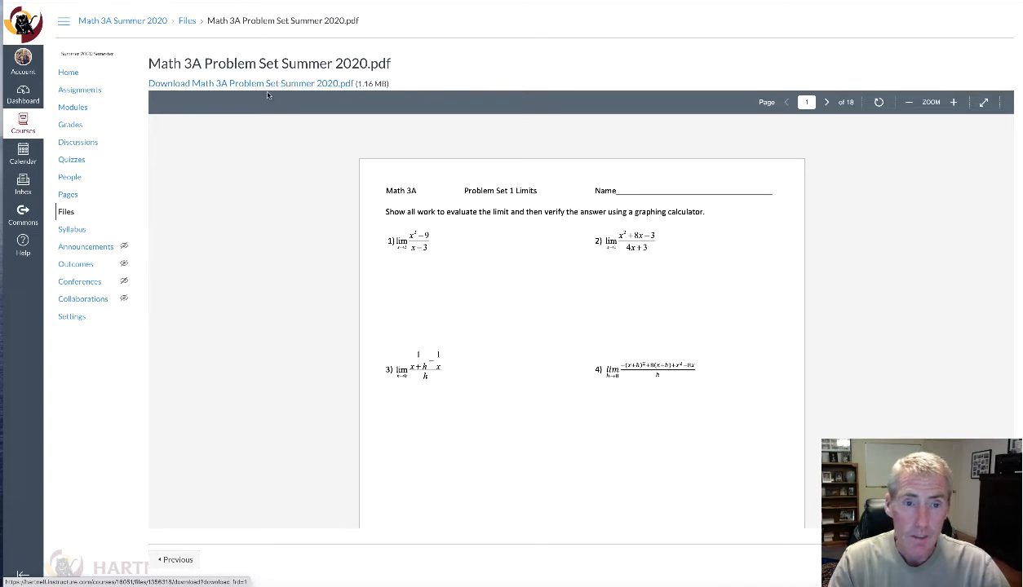
mouse_move(424, 294)
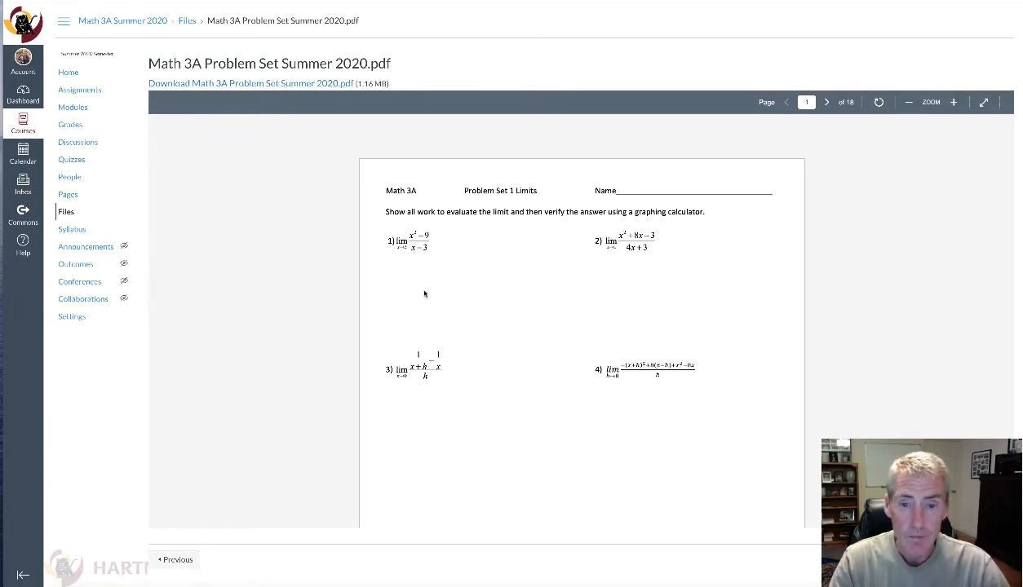
scroll("down", 3)
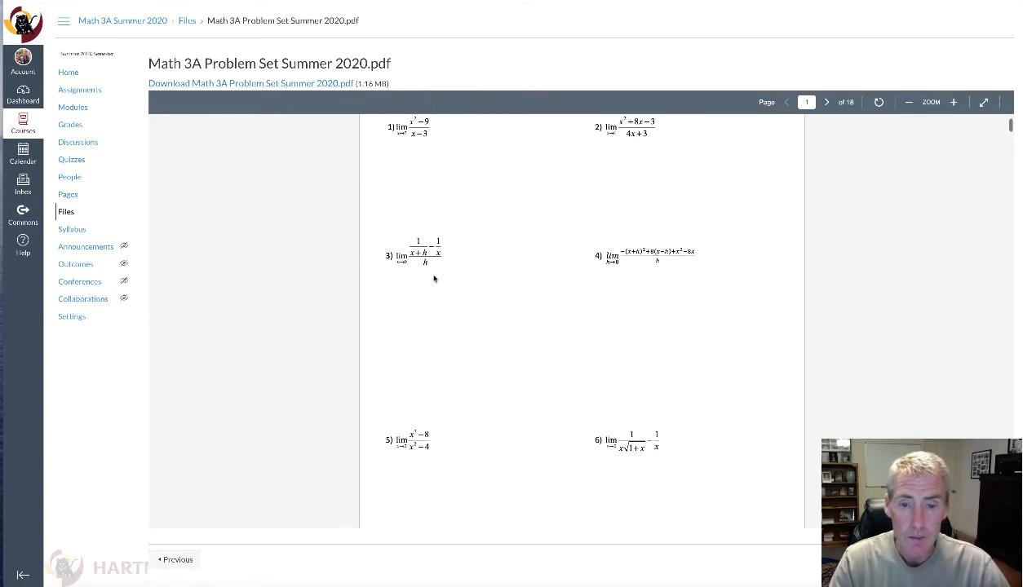
scroll("down", 3)
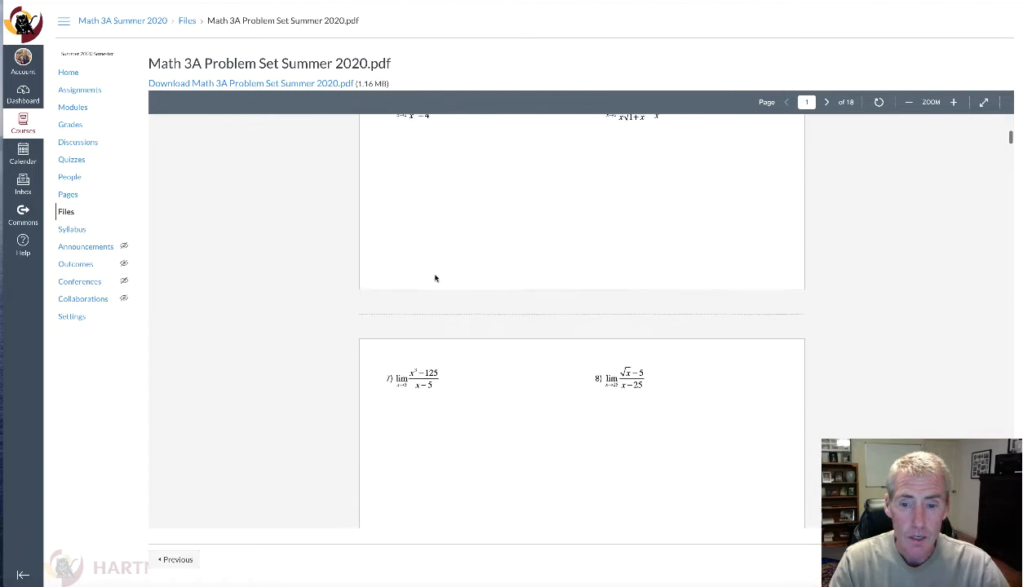
- Page through problems on pages 2 and 3, then back to page 1
left_click(828, 102)
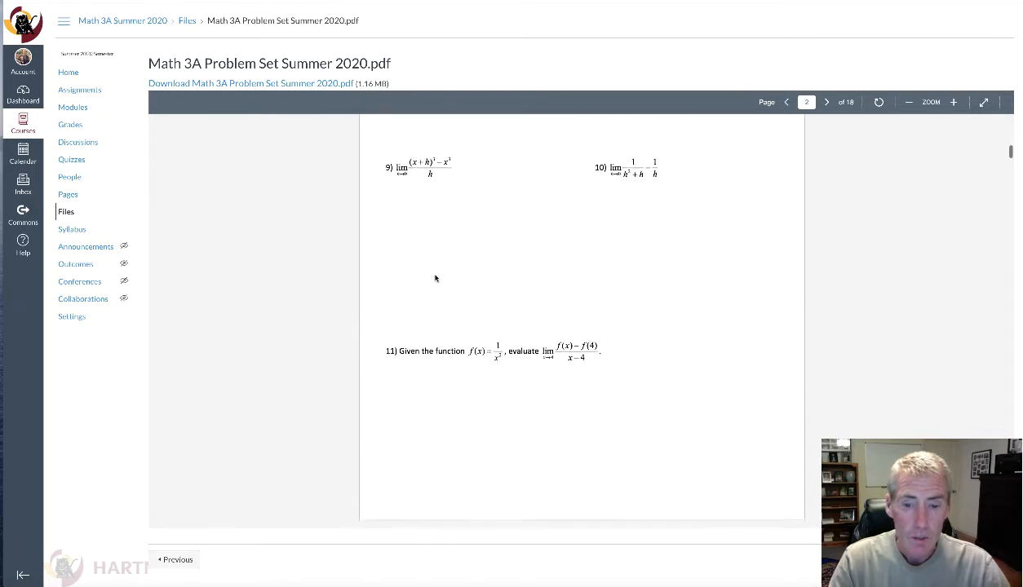
left_click(826, 102)
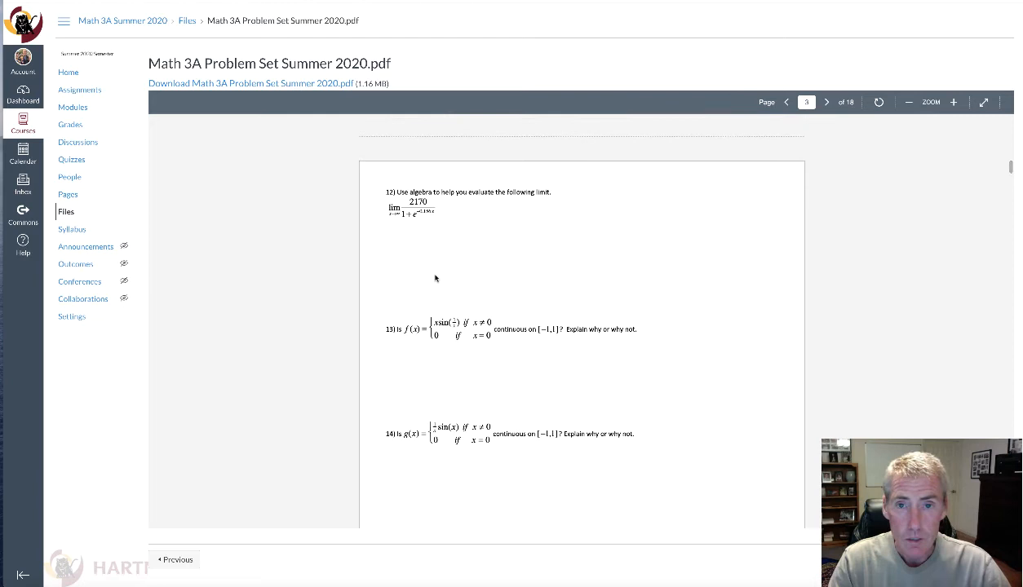
scroll("down", 3)
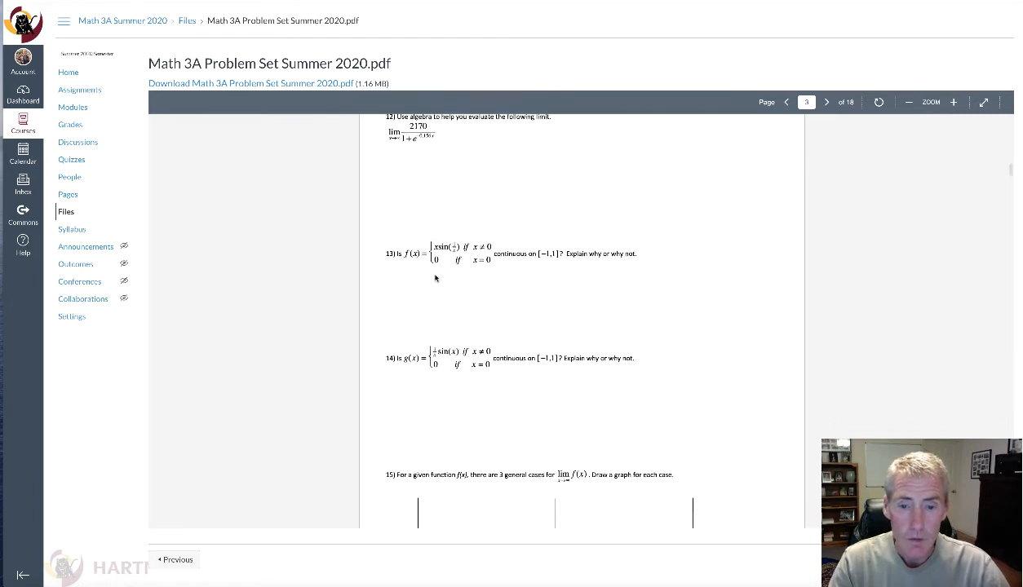
left_click(784, 102)
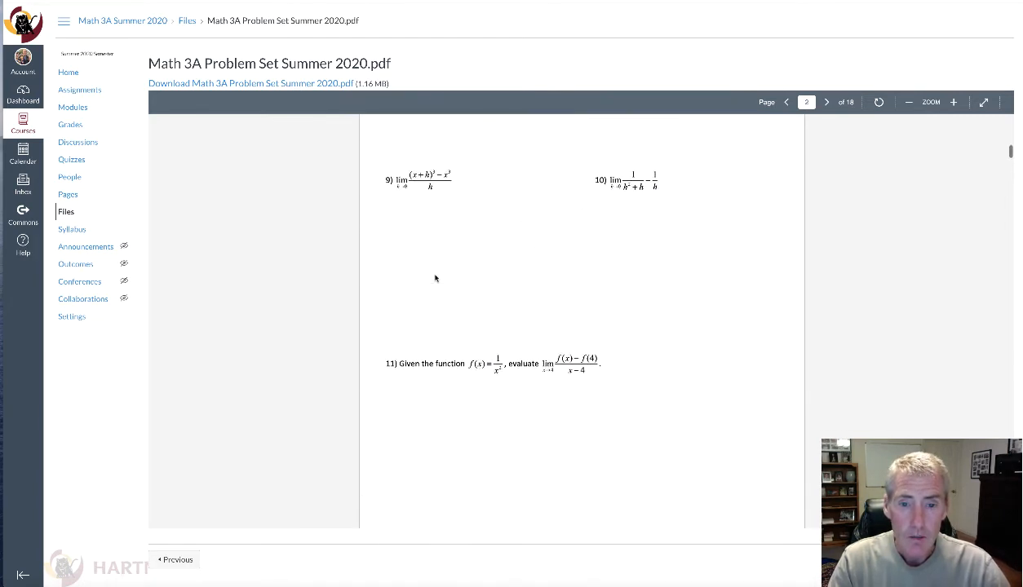
left_click(784, 102)
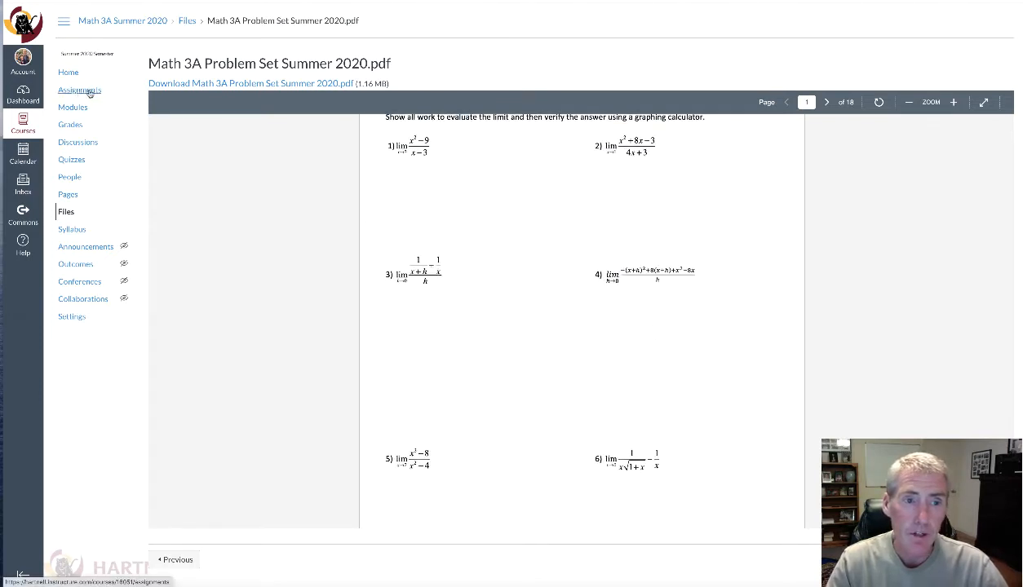
- Return to the Math 3A Summer 2020 Modules home page via Home
left_click(80, 89)
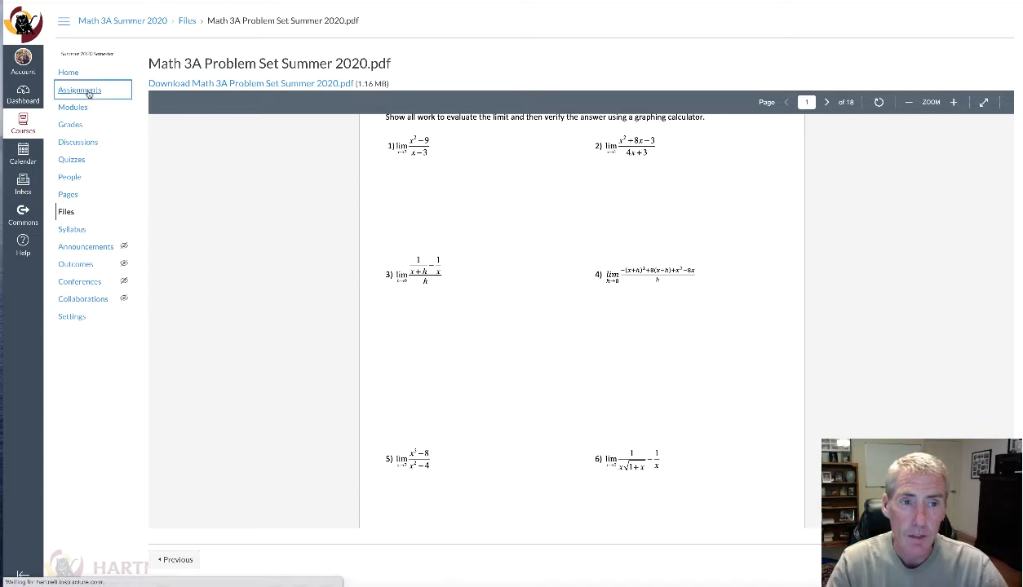
left_click(80, 90)
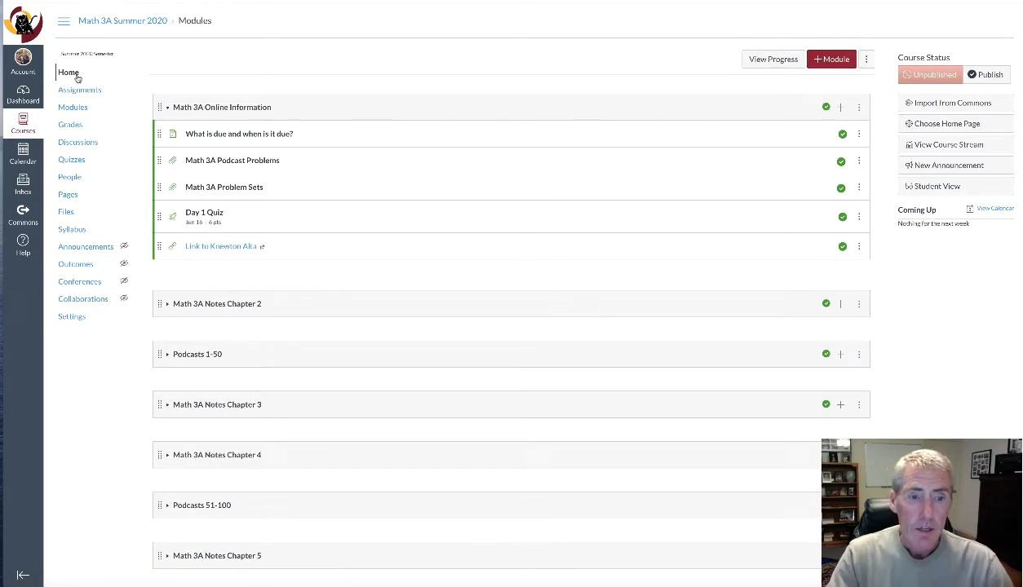
mouse_move(248, 246)
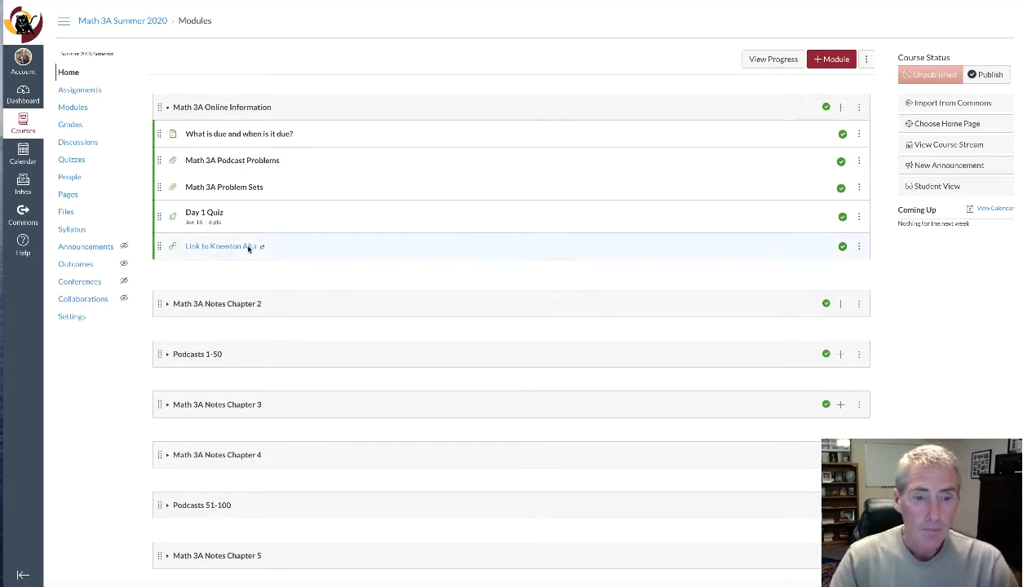
mouse_move(250, 283)
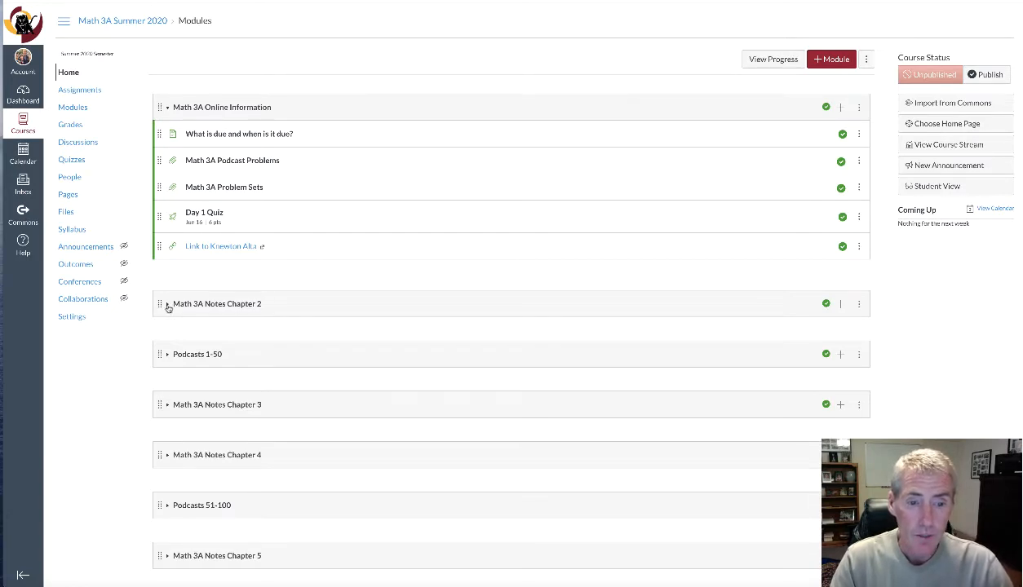
- Expand Math 3A Notes Chapter 2 and open the Section 2.1 Notes PDF
left_click(168, 304)
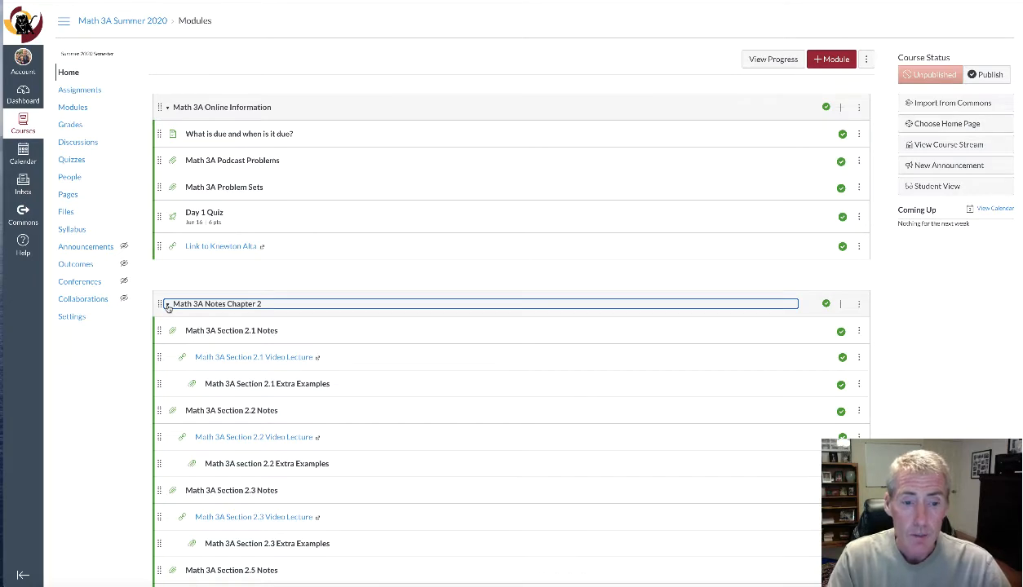
scroll("down", 3)
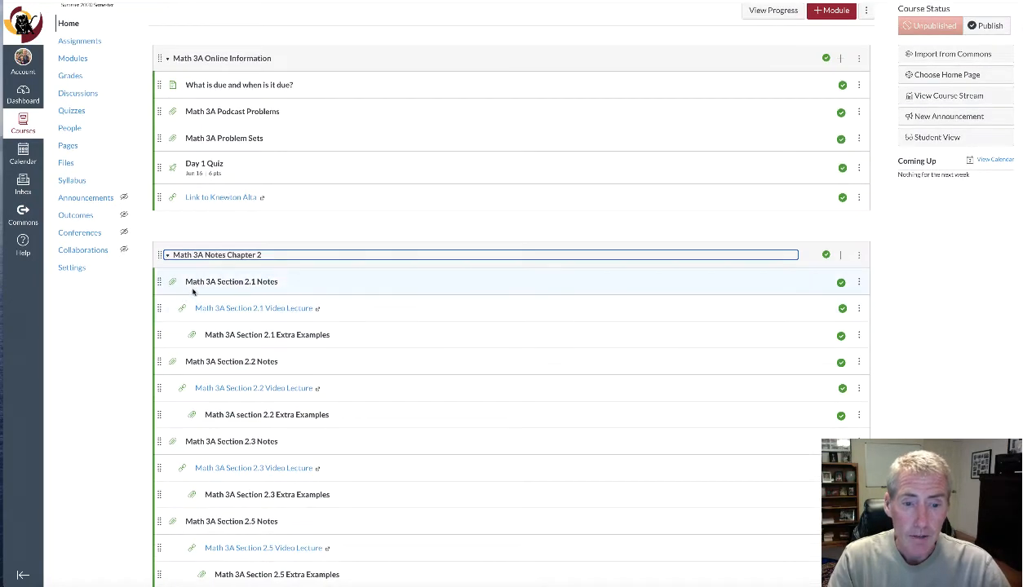
mouse_move(215, 356)
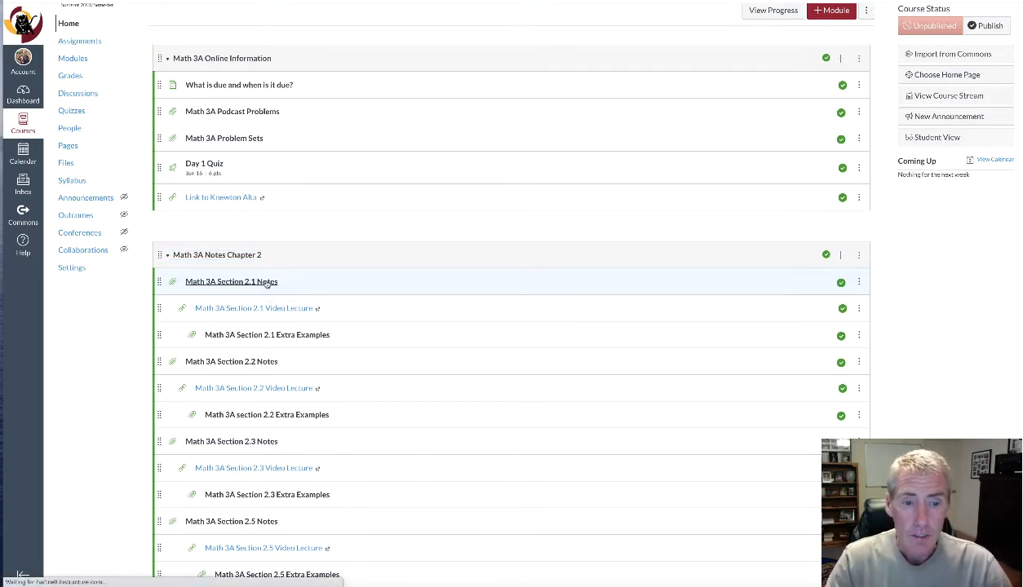
left_click(231, 282)
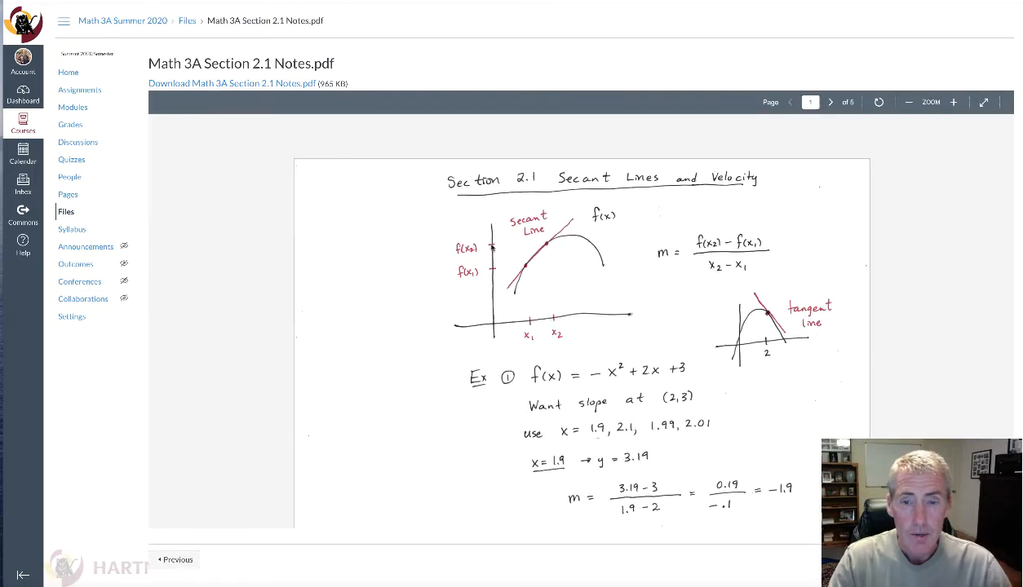
- Scroll the notes, go back to Modules, and launch the Section 2.1 Video Lecture
scroll("down", 3)
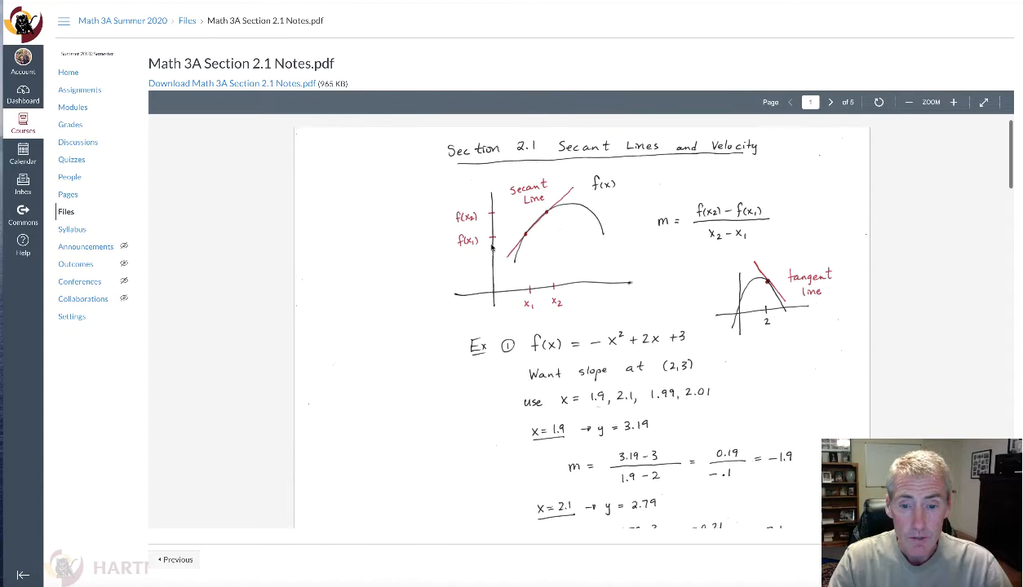
scroll("down", 3)
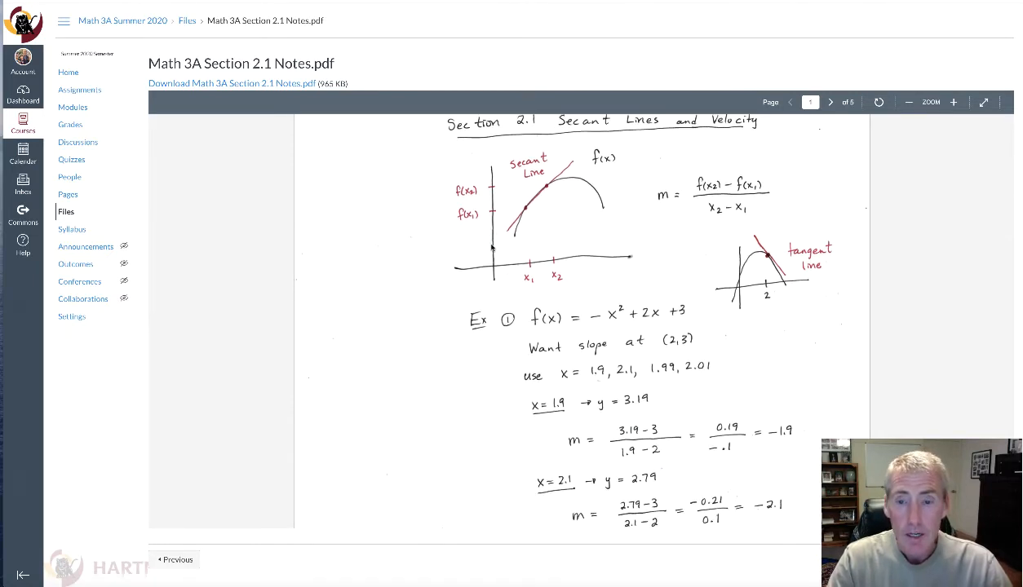
scroll("down", 3)
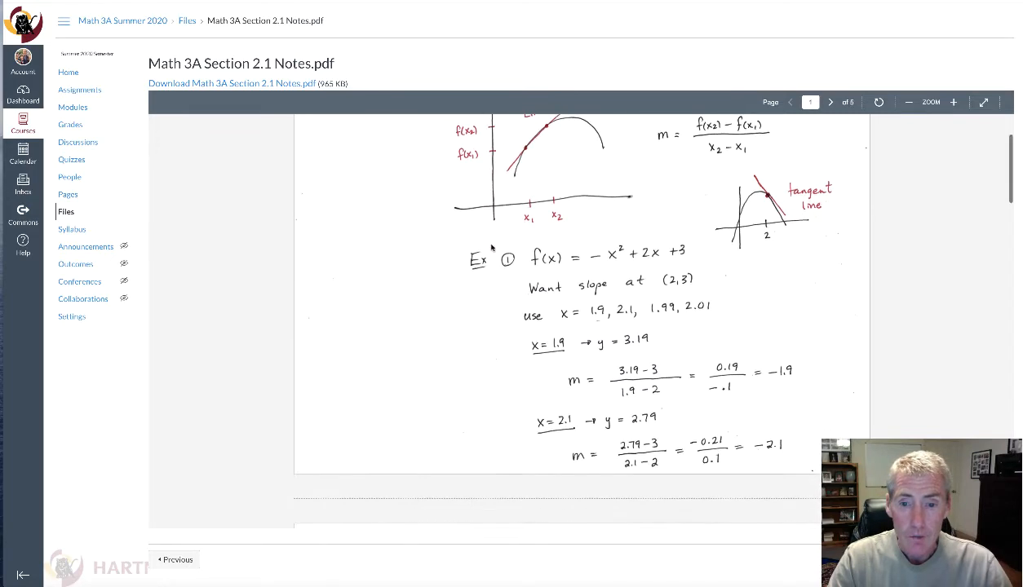
scroll("down", 3)
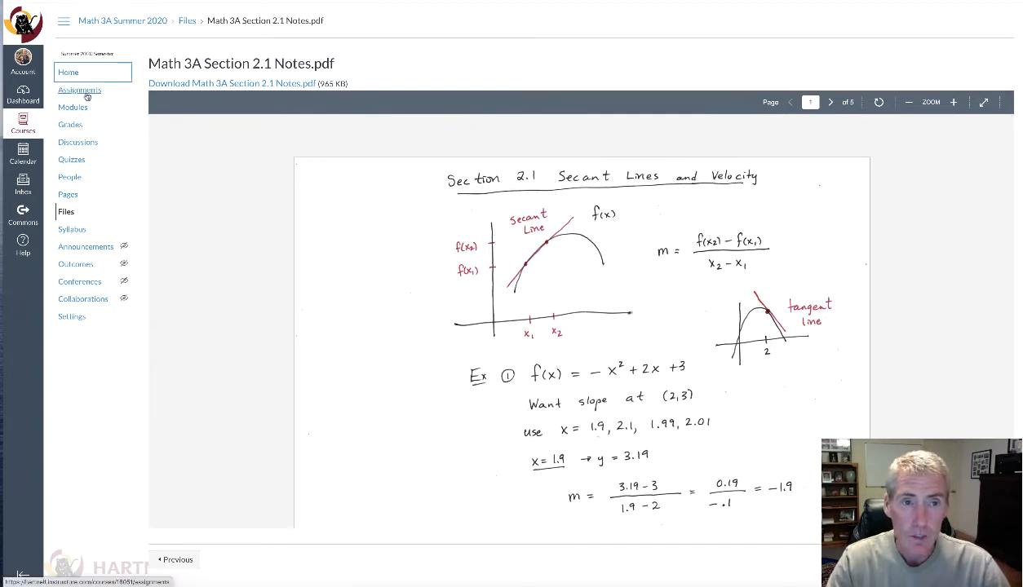
left_click(73, 107)
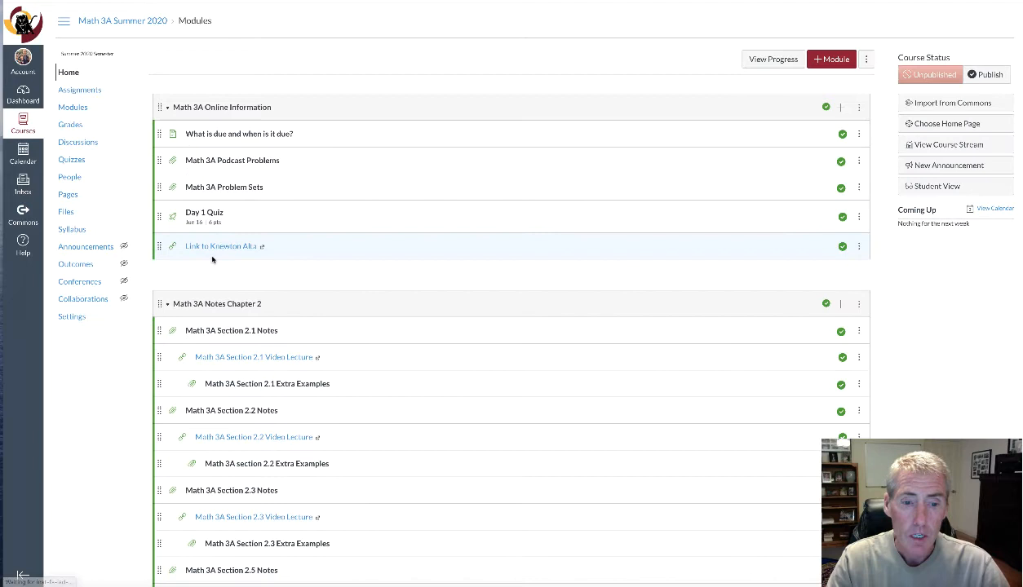
mouse_move(272, 358)
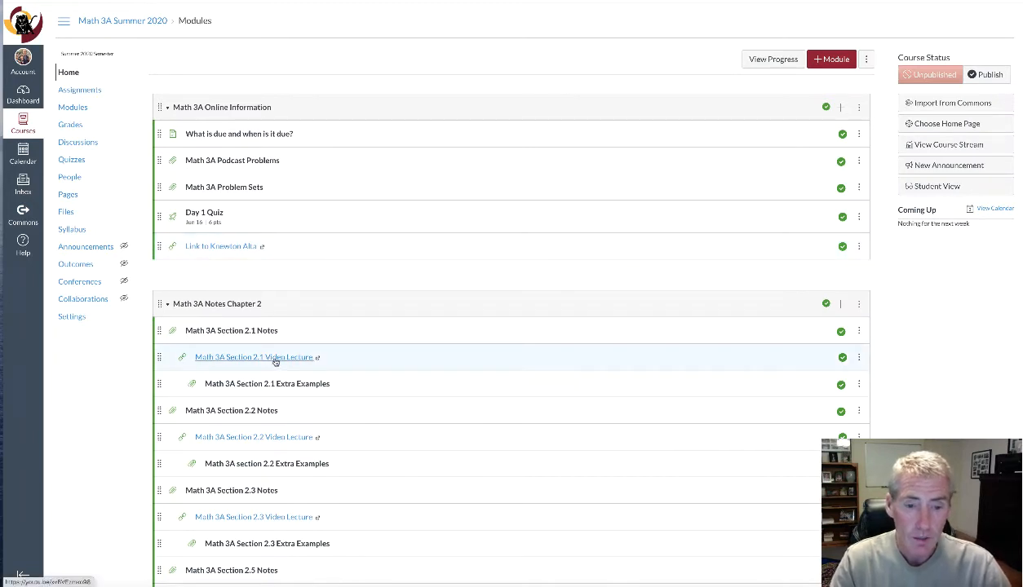
mouse_move(272, 358)
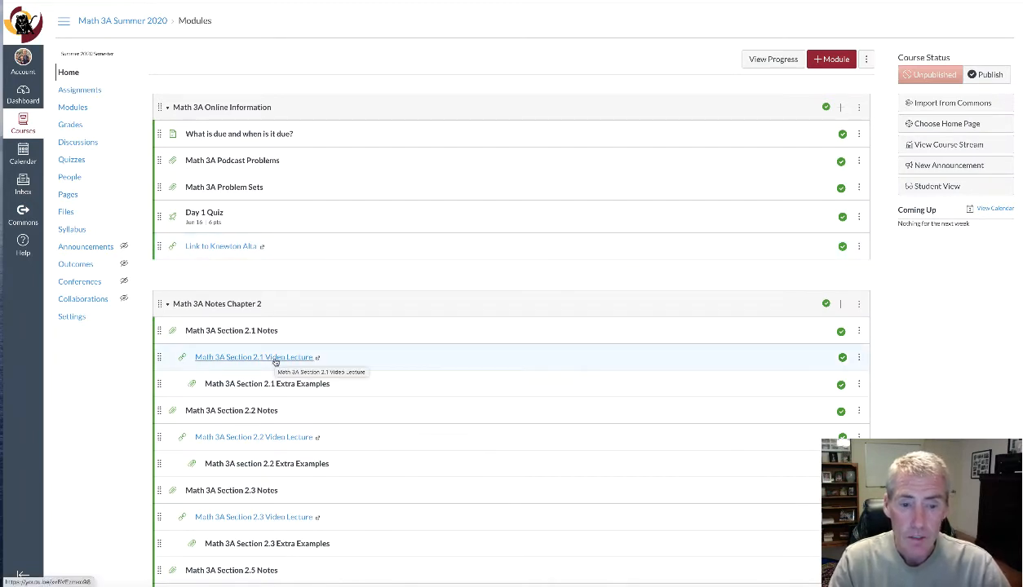
left_click(253, 357)
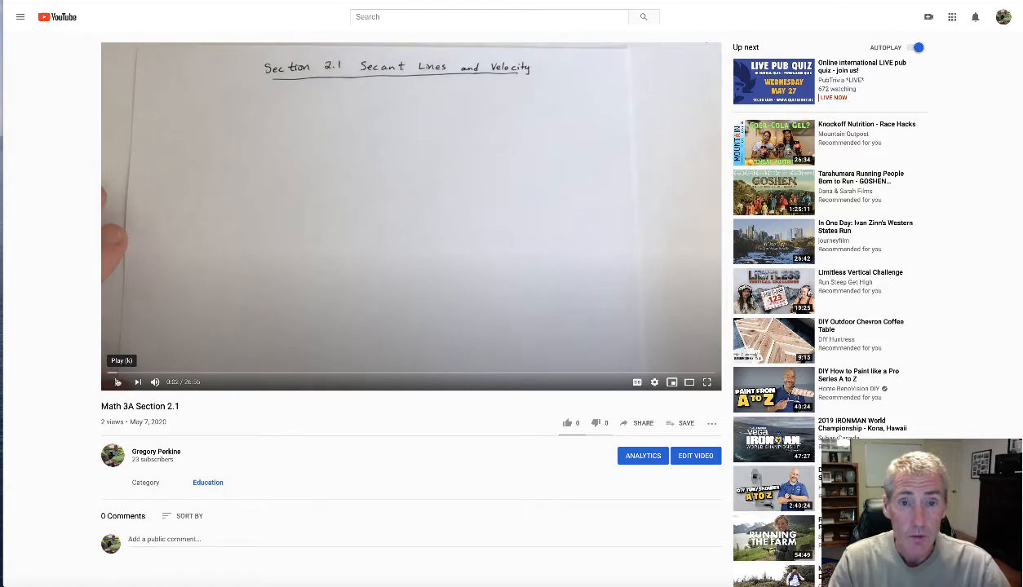
mouse_move(168, 376)
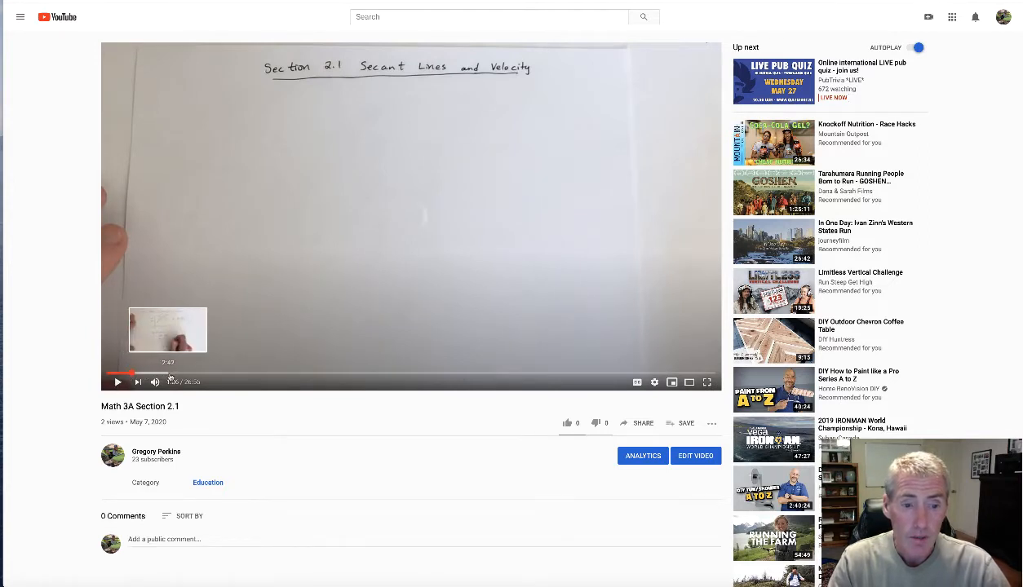
- Seek forward in the Section 2.1 lecture on secant lines and velocity
left_click(161, 373)
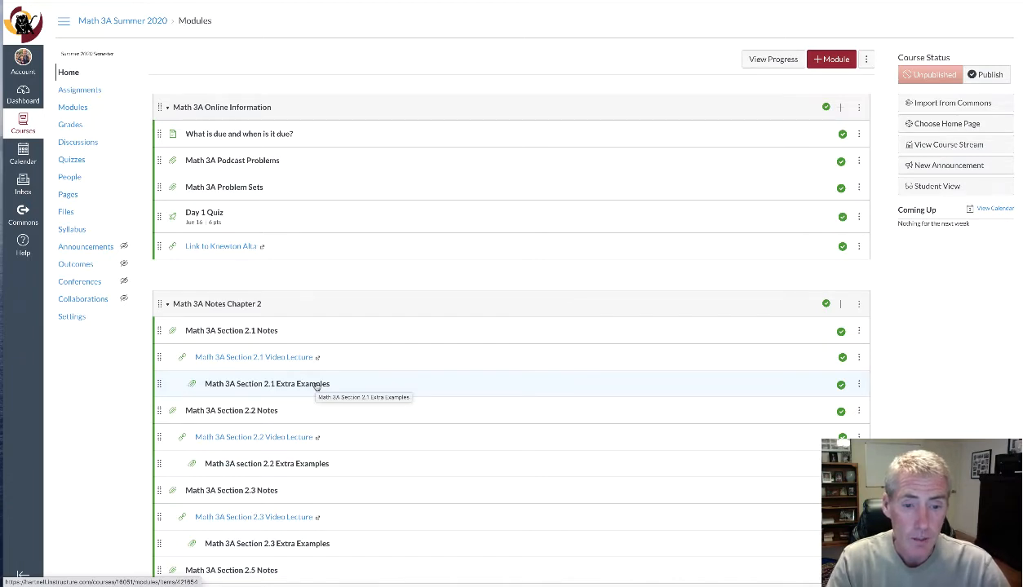
mouse_move(303, 385)
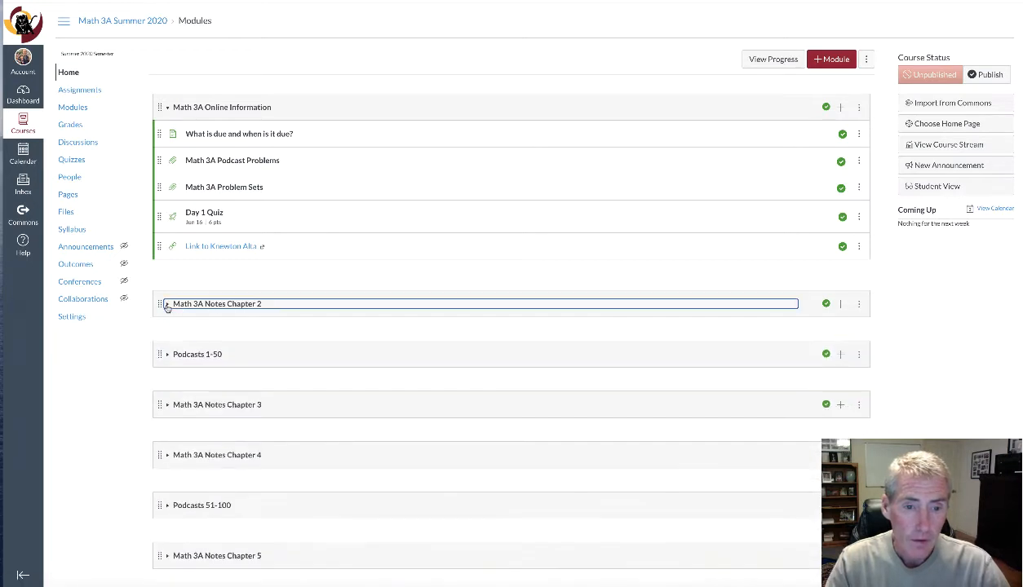
mouse_move(241, 217)
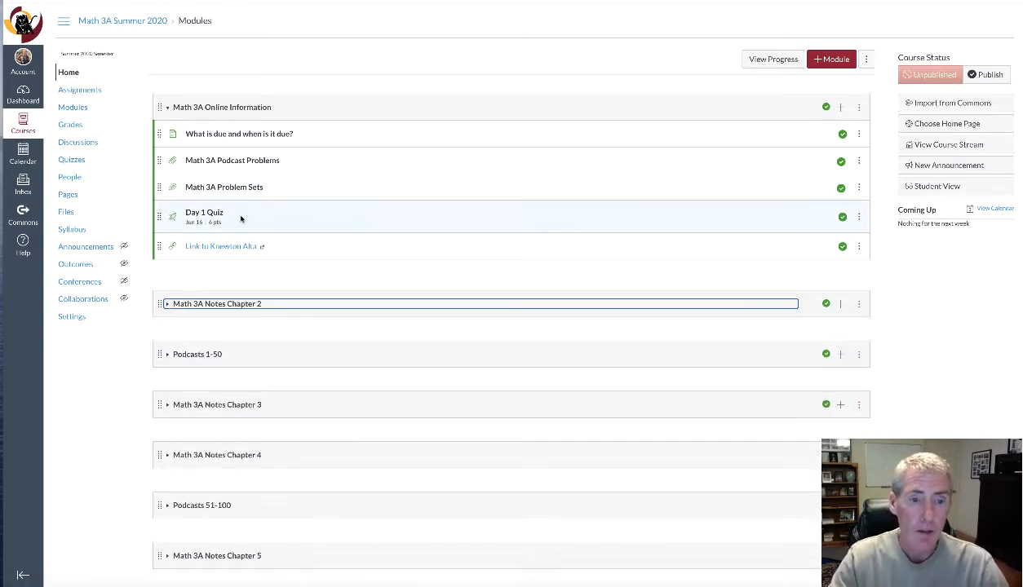
mouse_move(210, 217)
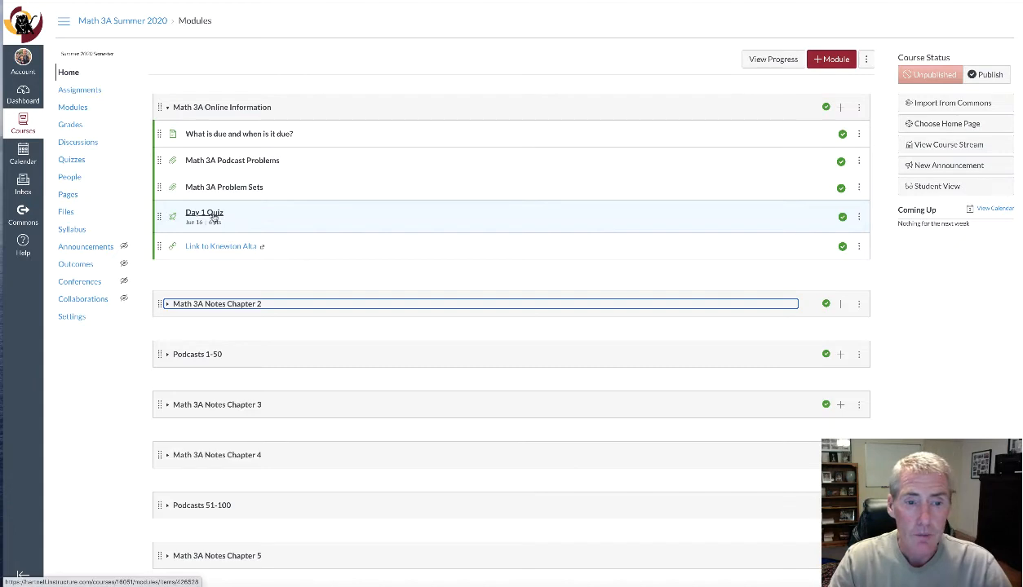
mouse_move(214, 219)
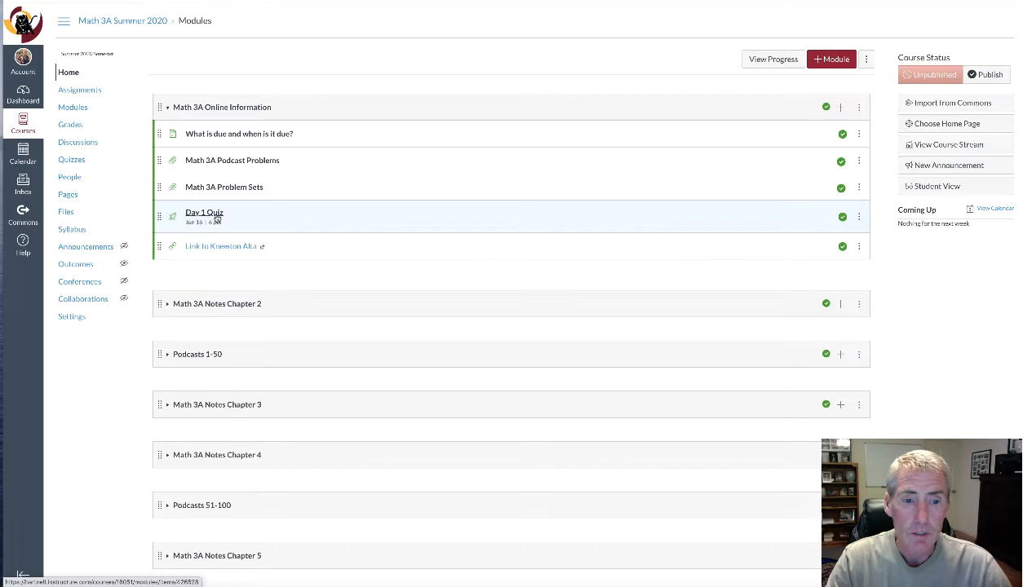
- Open the Day 1 Quiz preview asking about majors, career goals and prior math
left_click(203, 213)
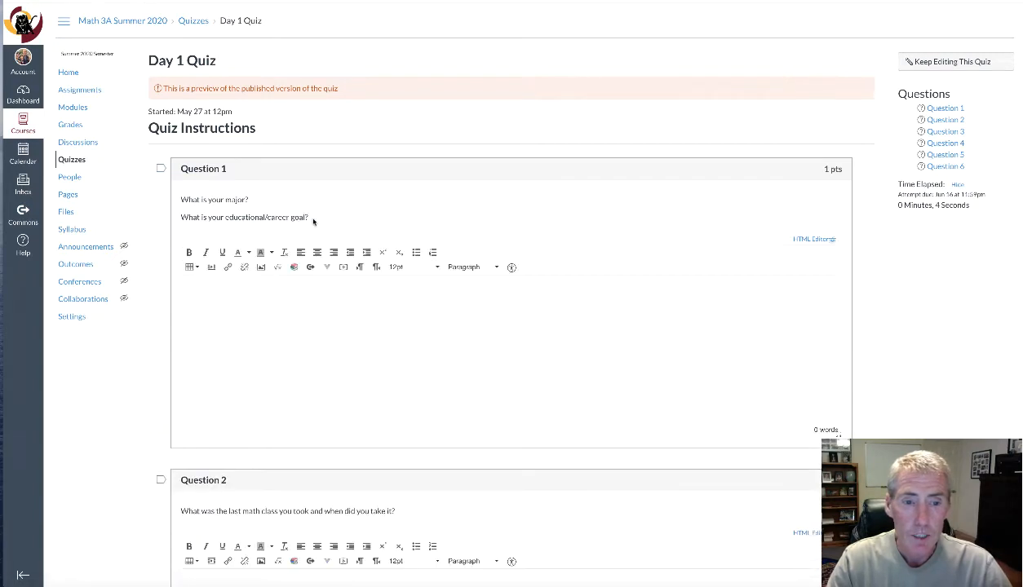
mouse_move(266, 200)
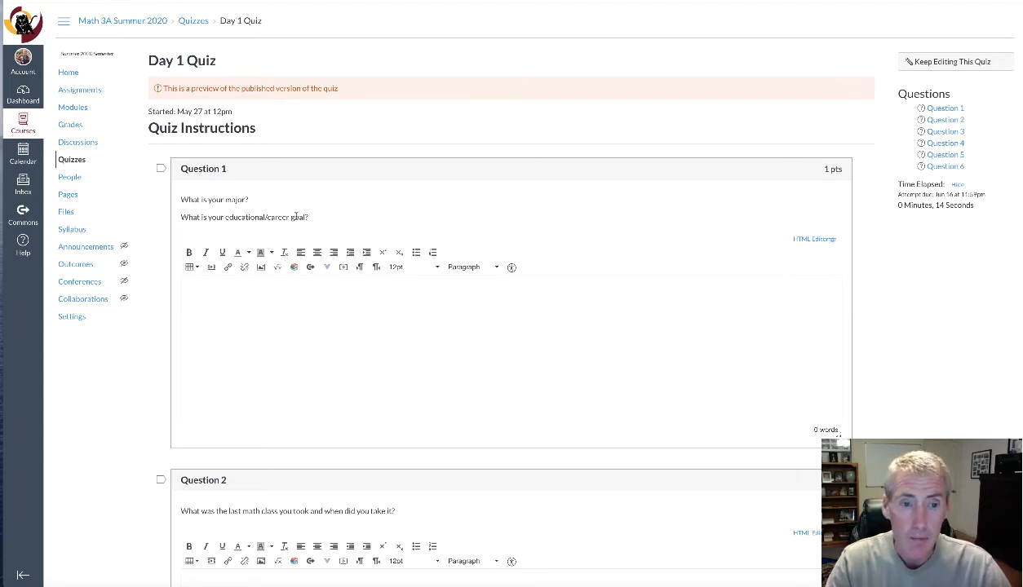
scroll("down", 3)
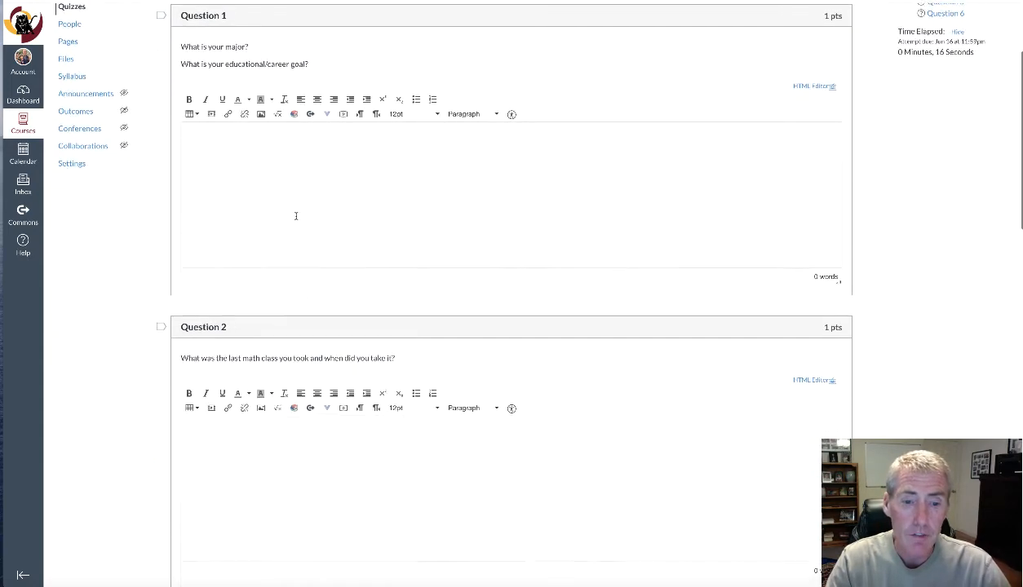
scroll("down", 3)
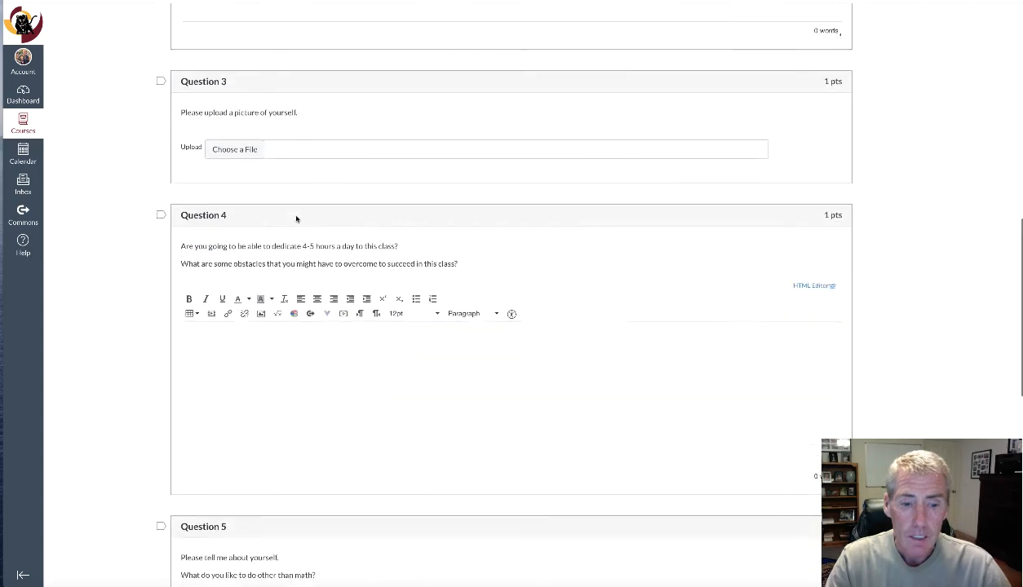
scroll("down", 3)
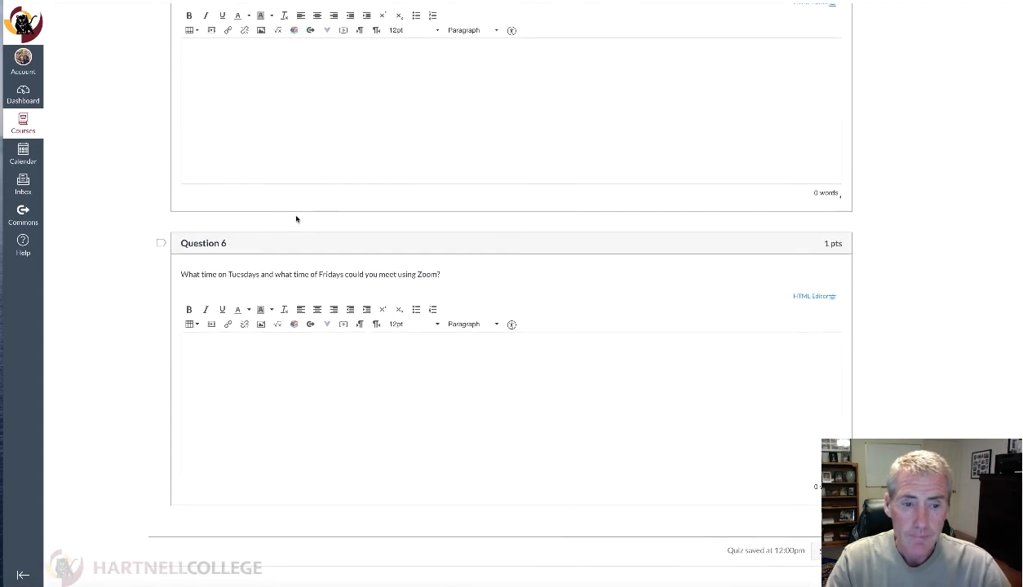
mouse_move(349, 275)
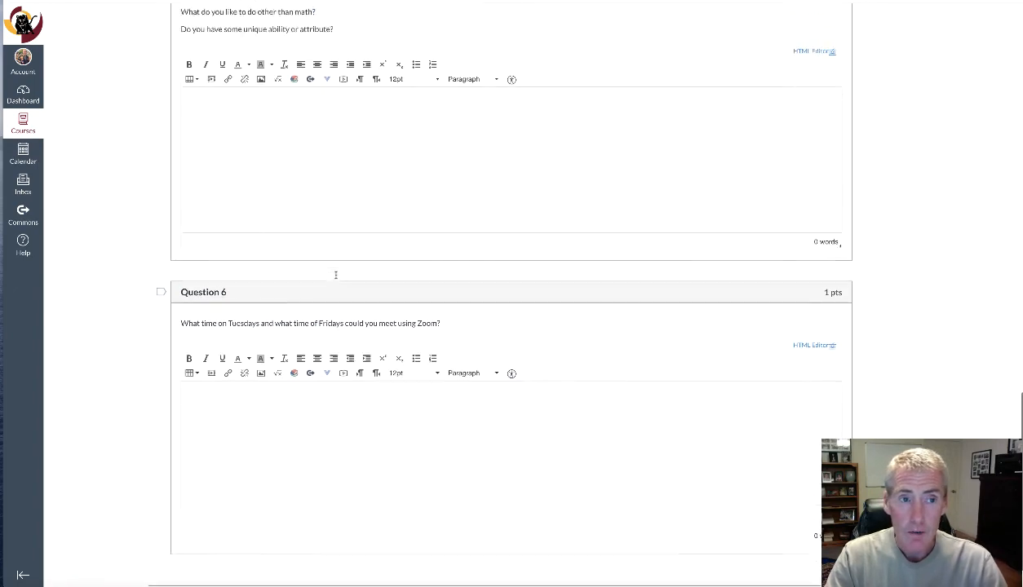
scroll("up", 3)
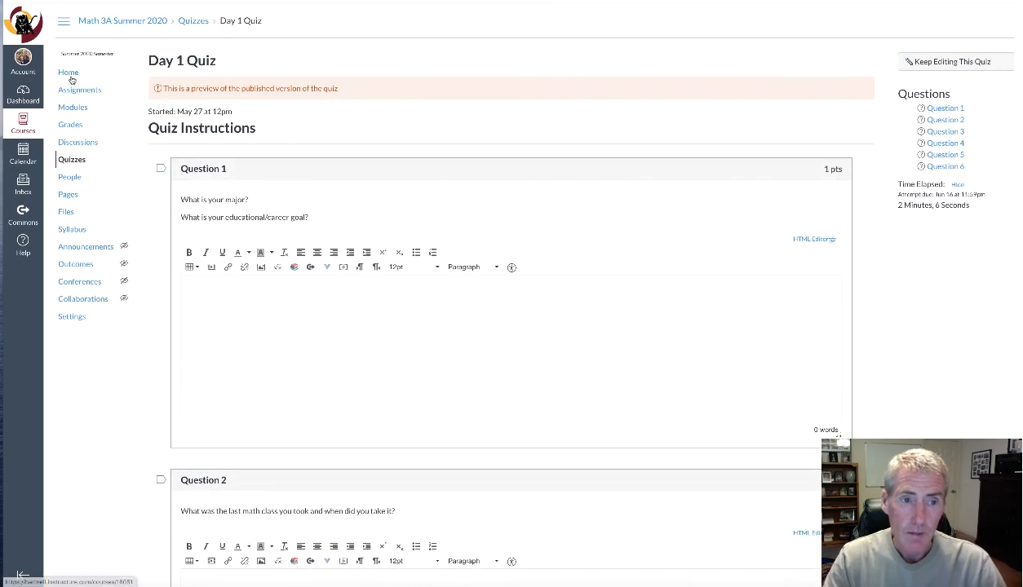
- Go back to the Math 3A modules and expand Podcasts 1-50 to list Podcast 1 onward
left_click(69, 71)
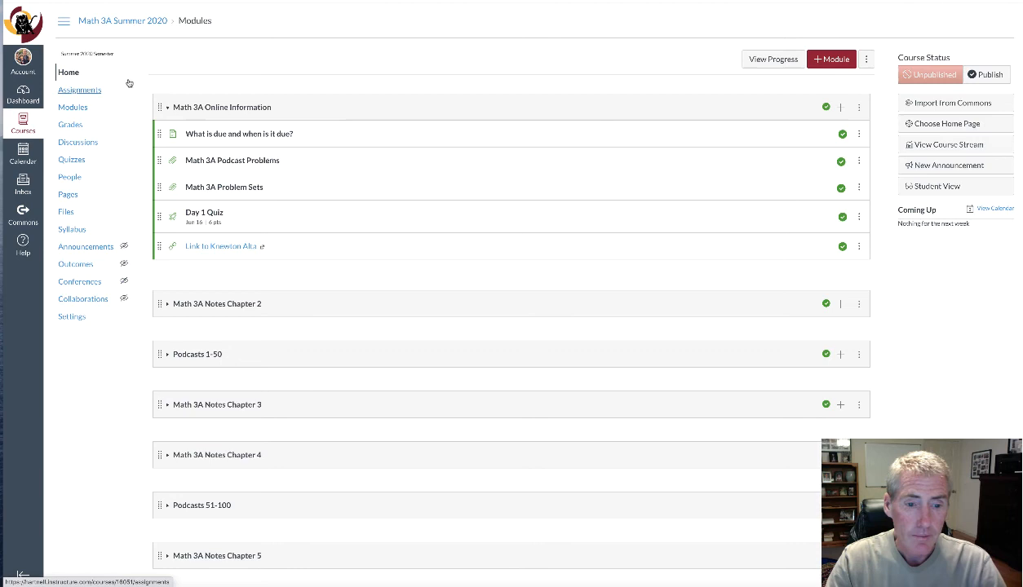
mouse_move(236, 166)
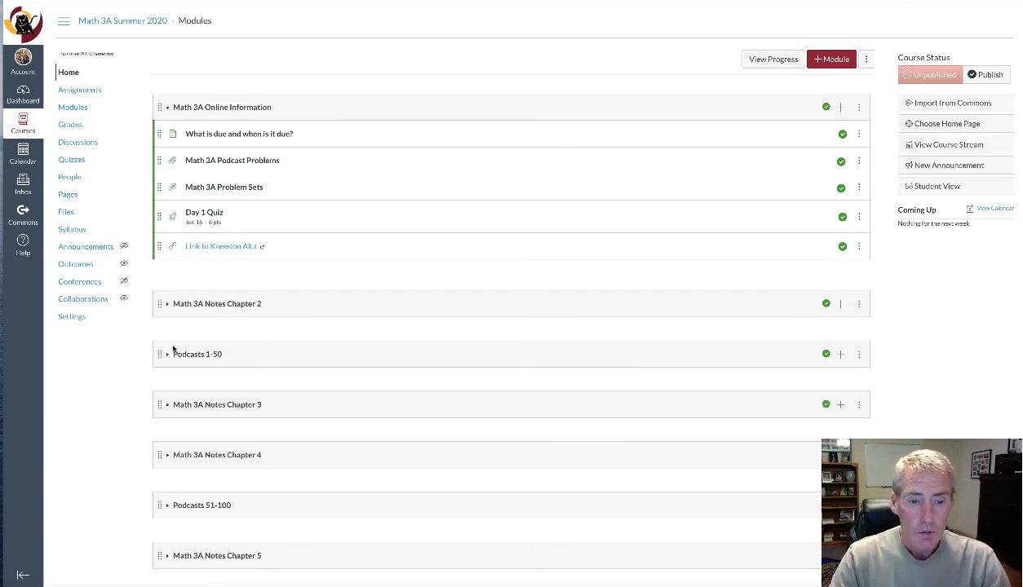
mouse_move(168, 356)
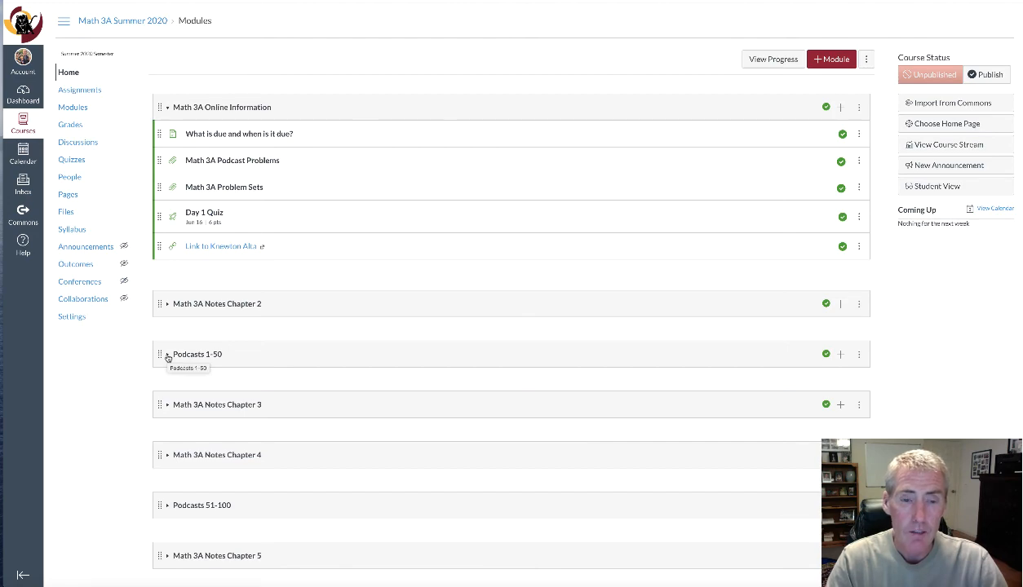
left_click(169, 354)
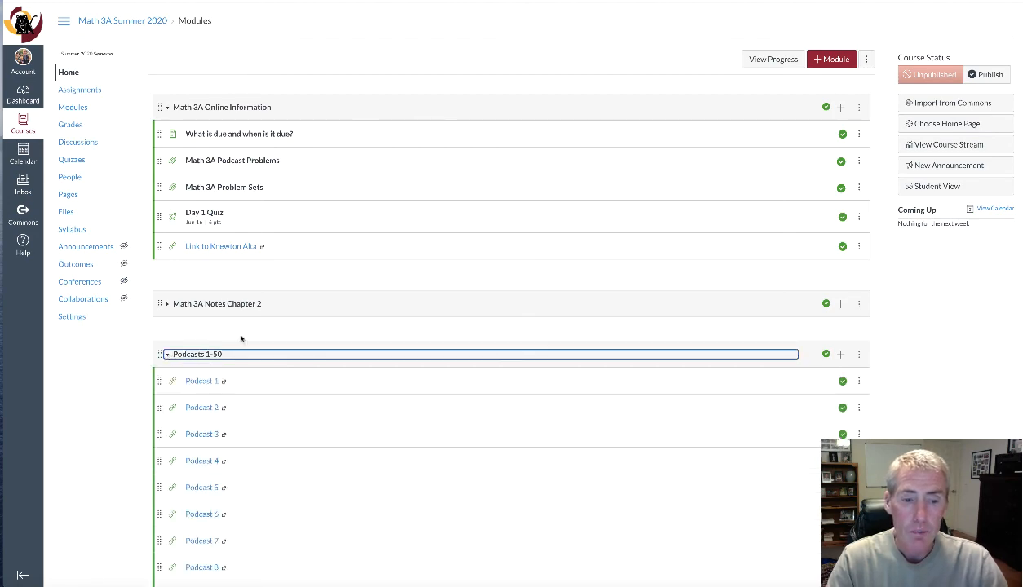
- Scroll down and open the 'What is due and when is it due?' page
scroll("down", 3)
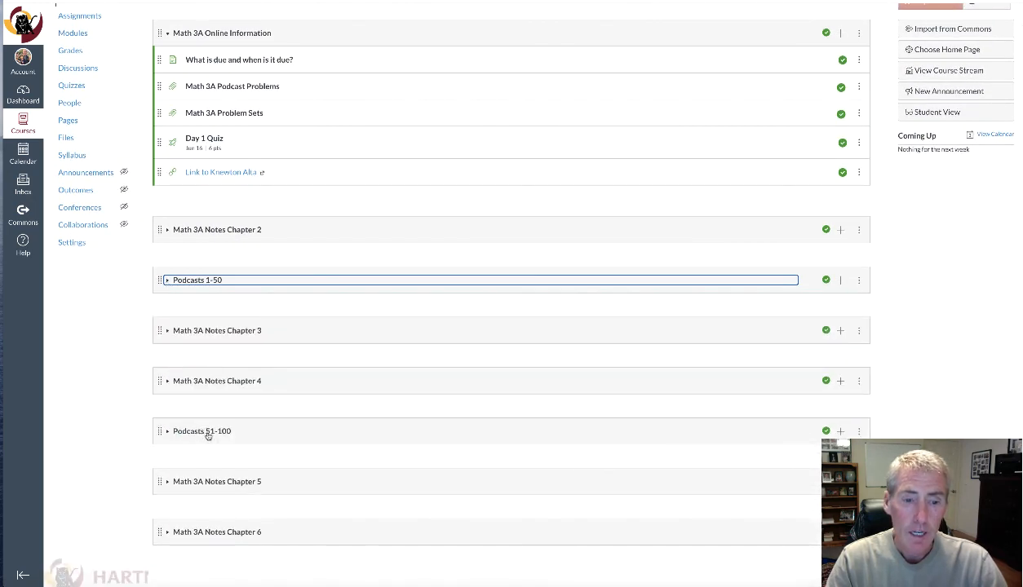
mouse_move(222, 434)
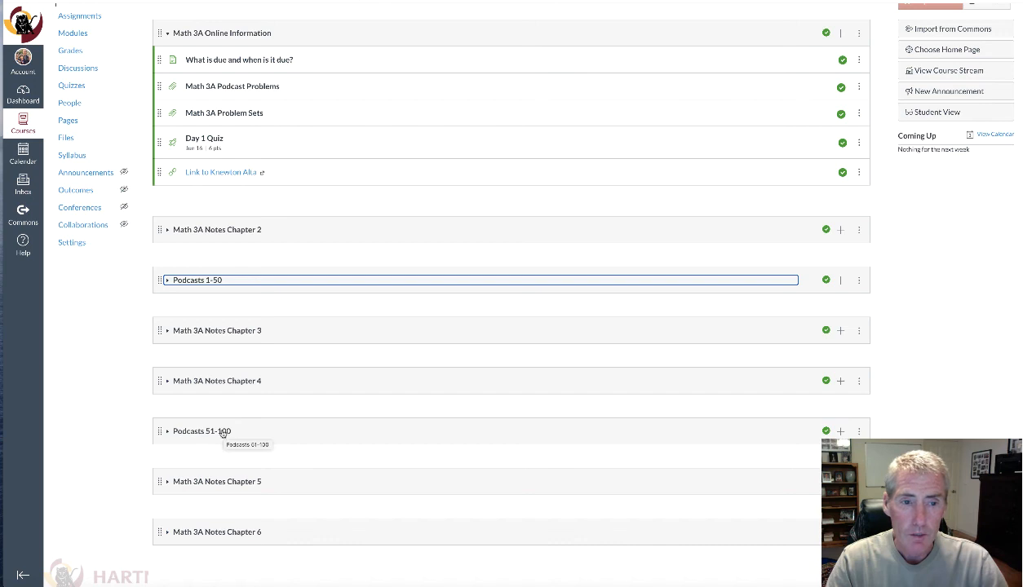
mouse_move(357, 105)
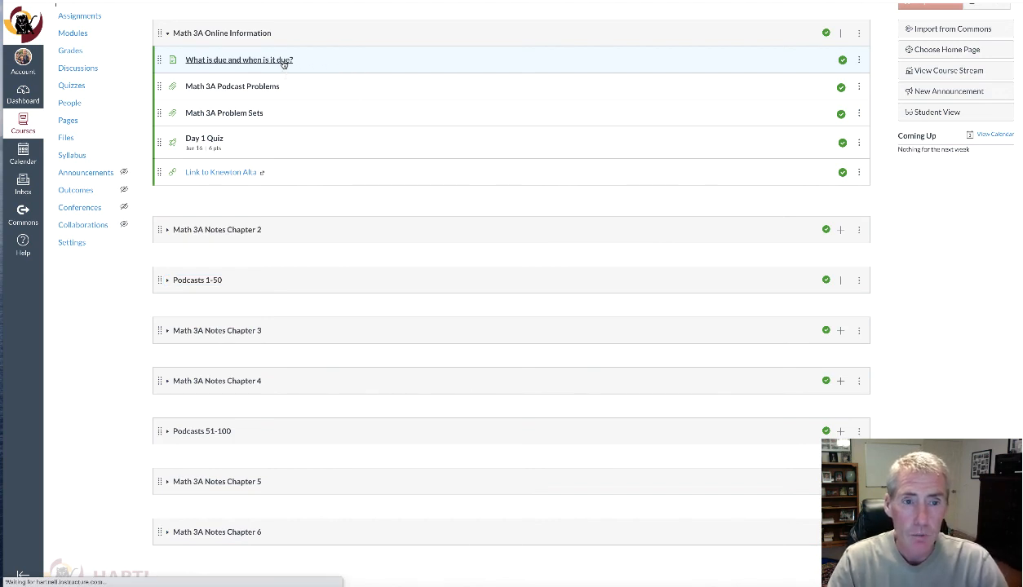
left_click(238, 60)
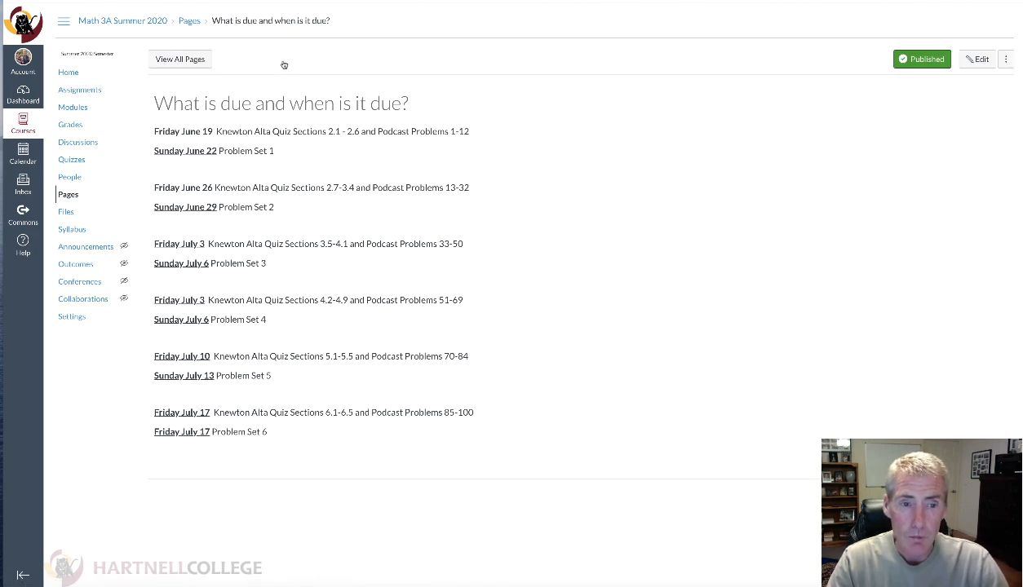
mouse_move(266, 140)
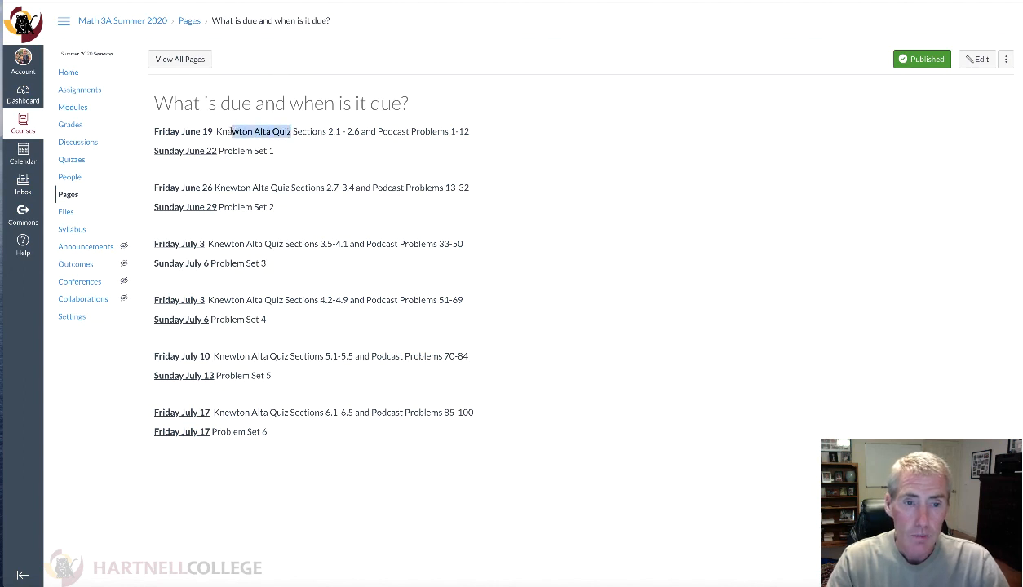
- Highlight 'Knewton Alta Quiz' and the 'Sunday June 22 Problem Set 1' due-date line
double_click(253, 131)
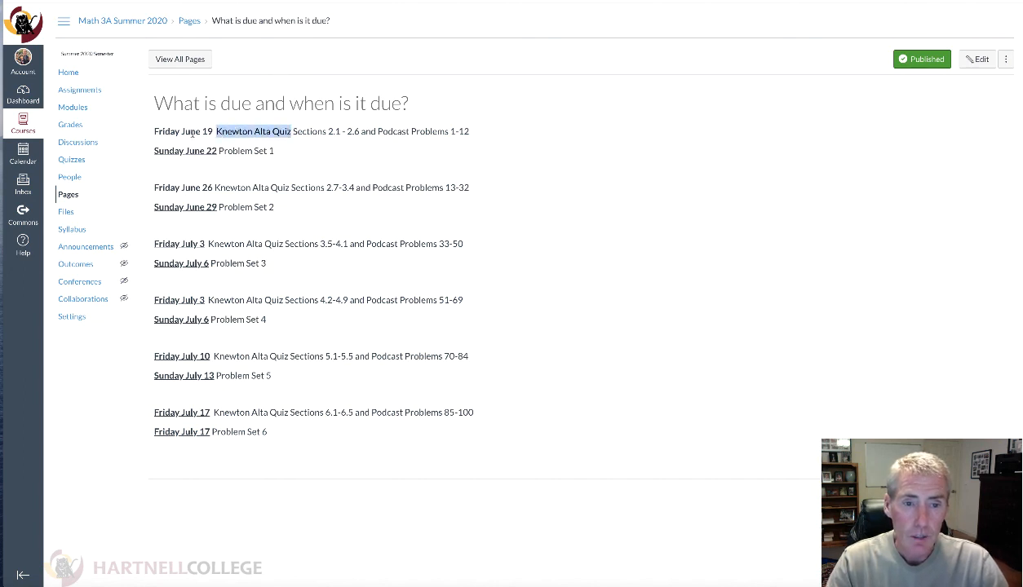
left_click_drag(246, 150, 275, 151)
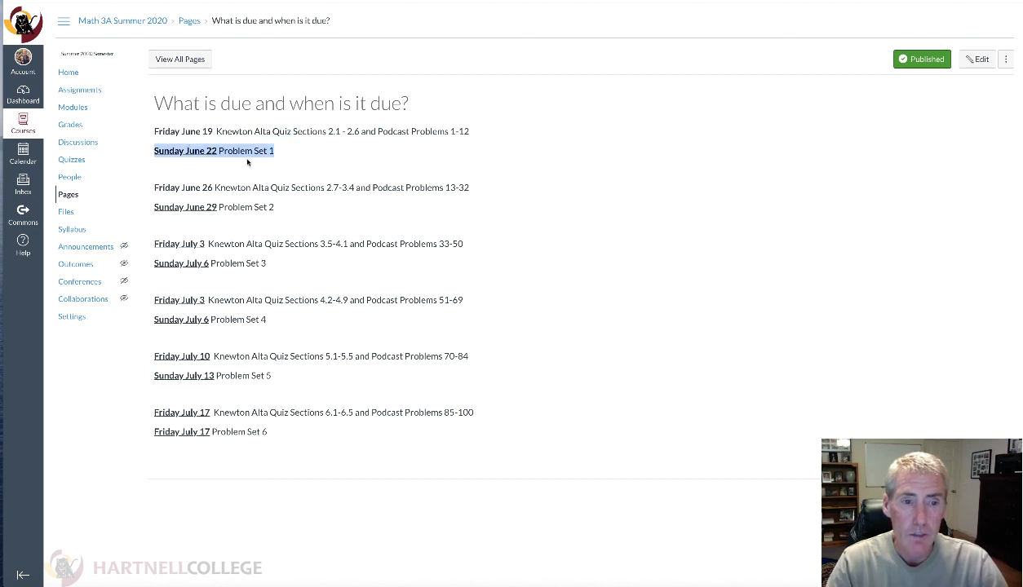
mouse_move(73, 74)
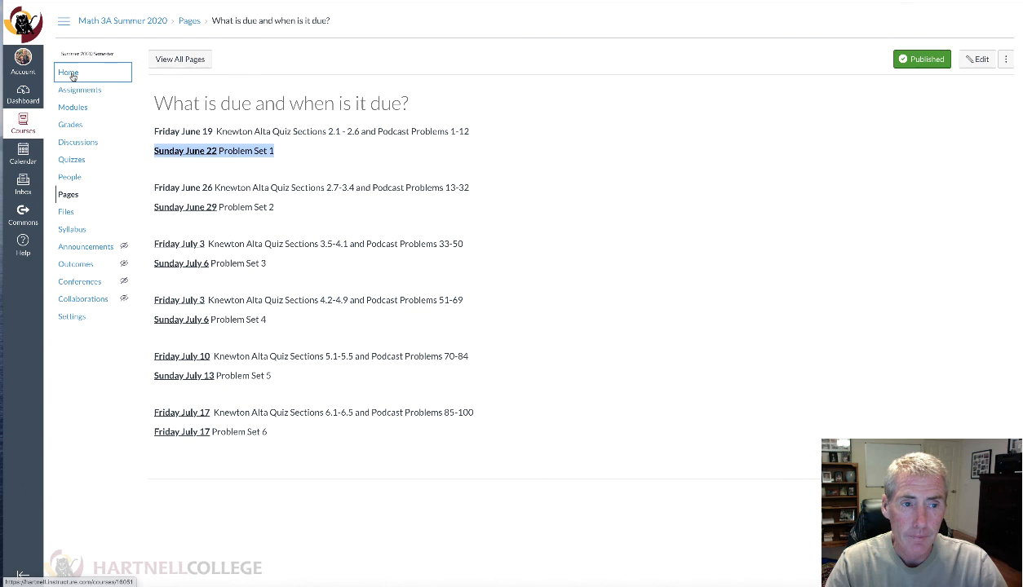